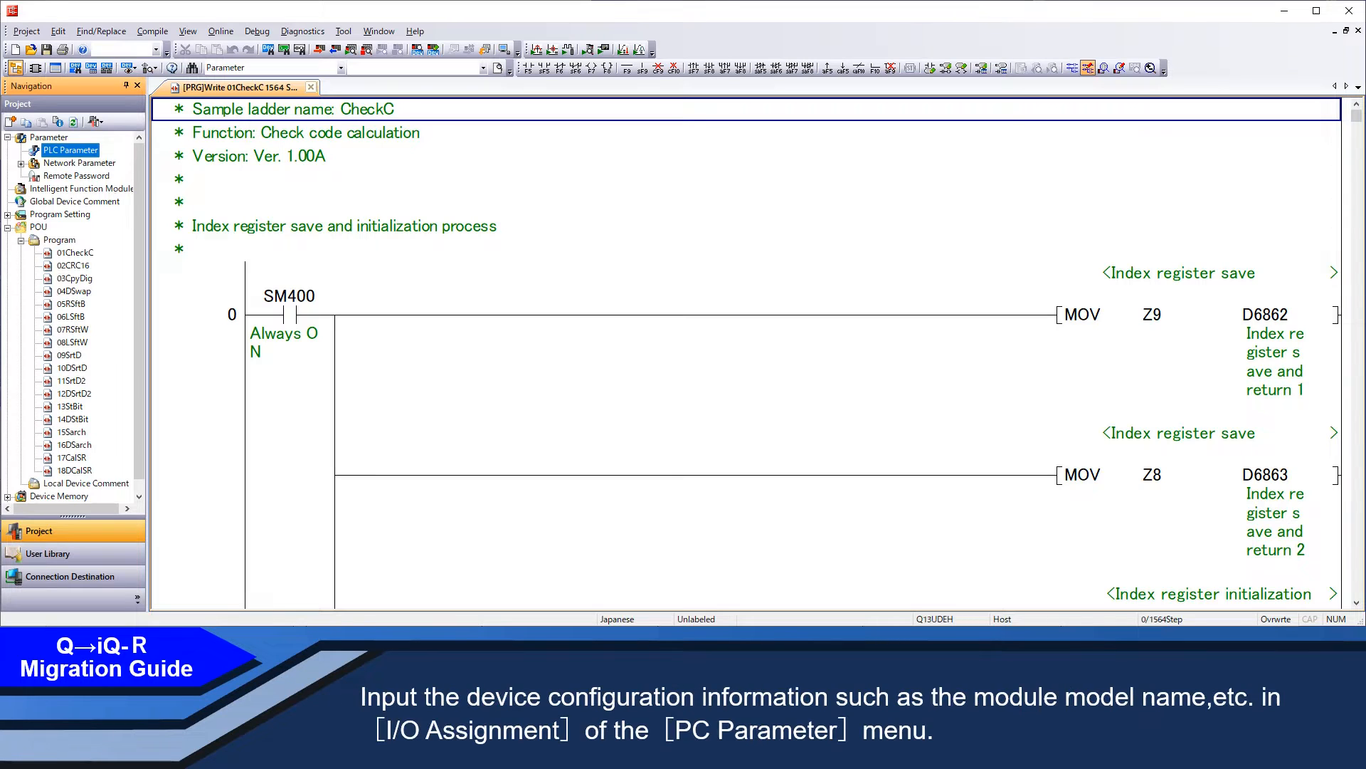
Check the Q13UDEH I/O assignment parameters with no errors, then overwrite-save the GX Works2 project
left_click(70, 150)
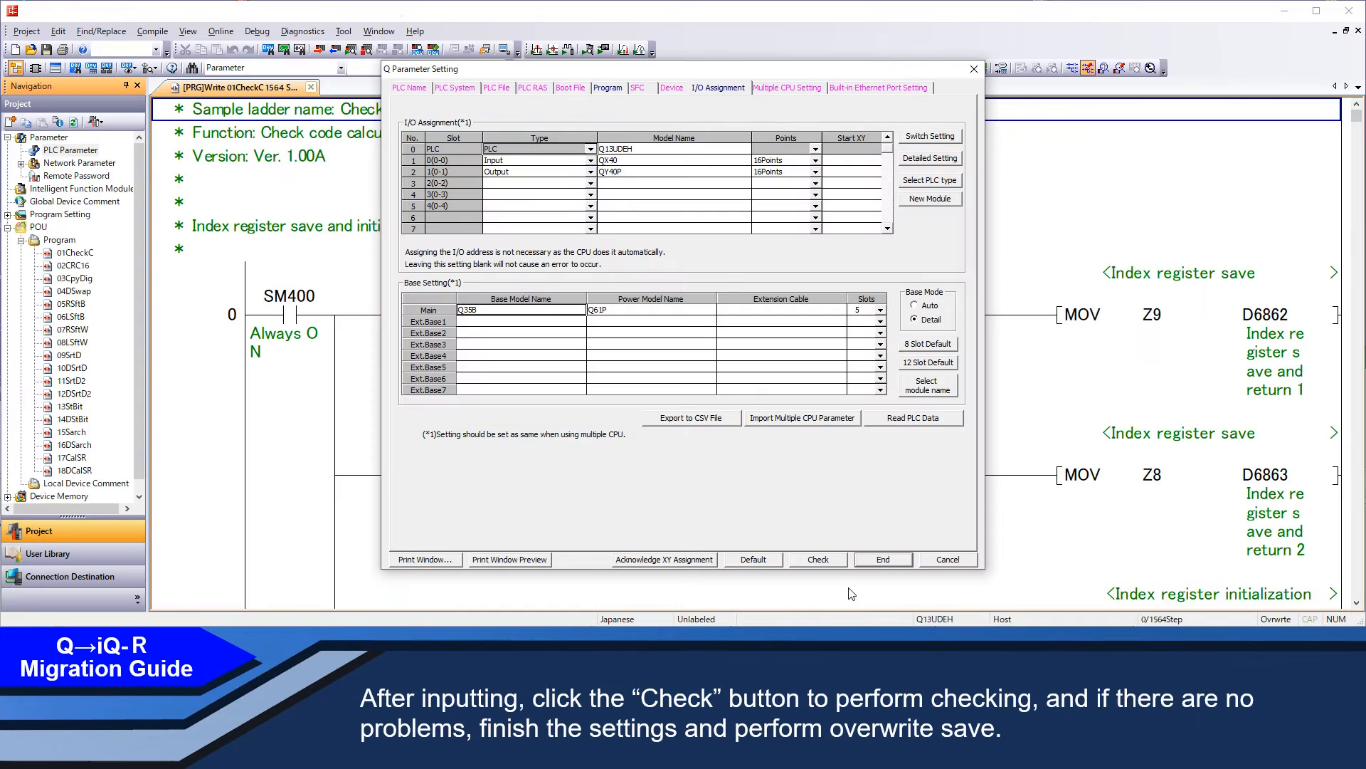
left_click(819, 558)
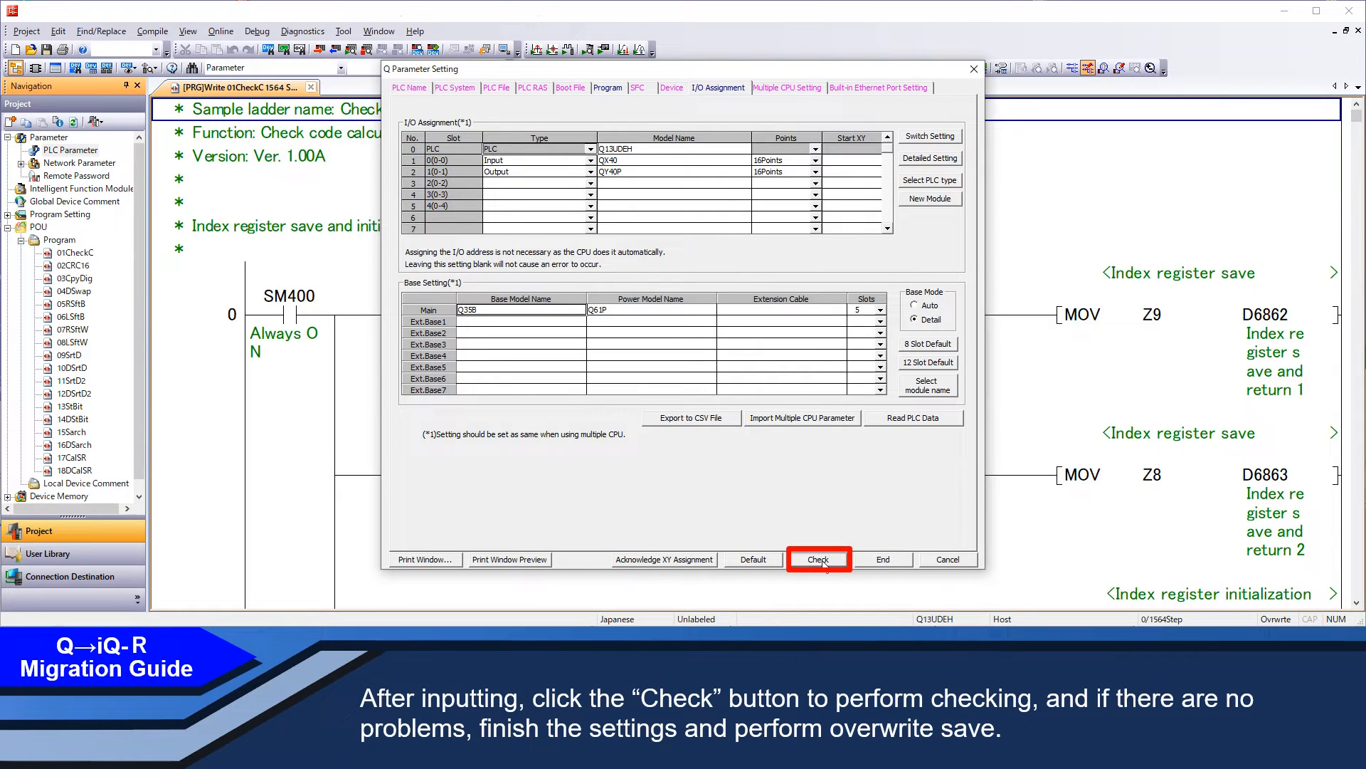
left_click(818, 559)
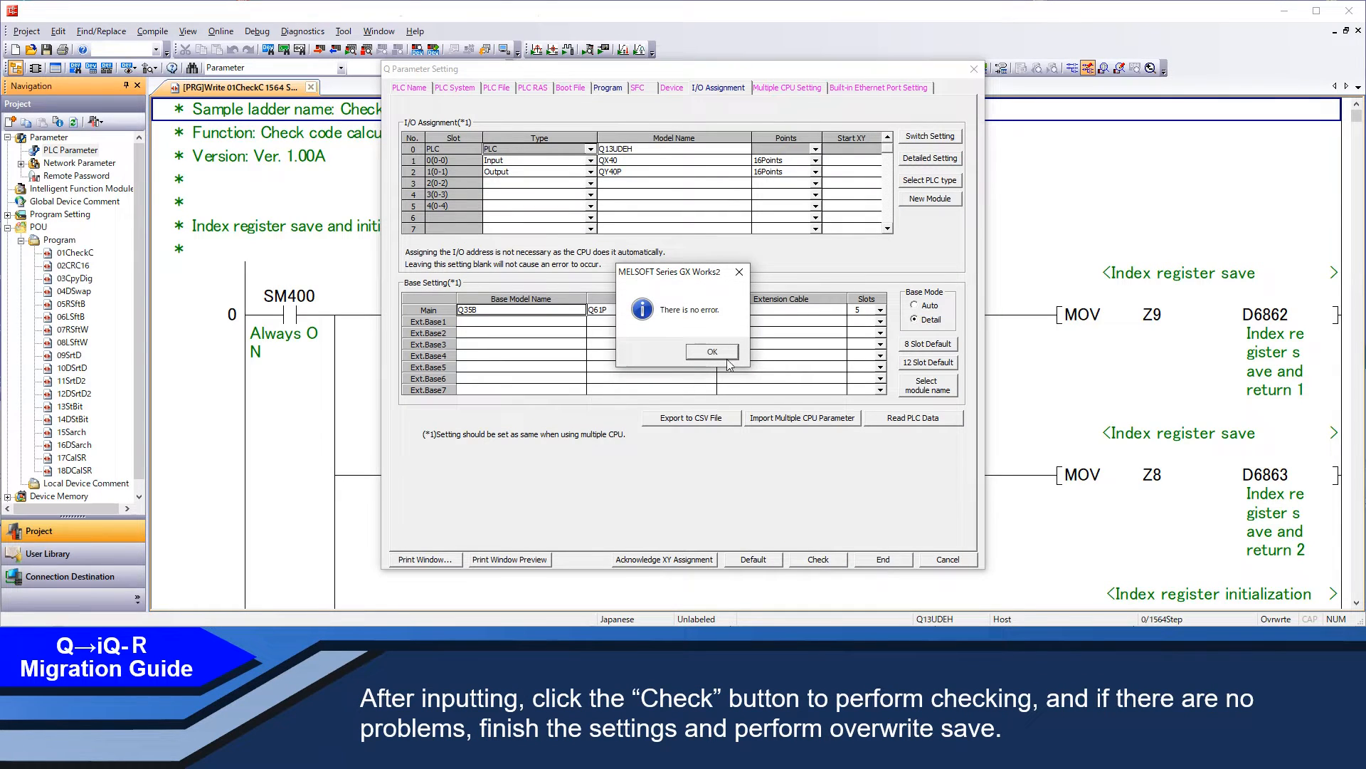
left_click(711, 351)
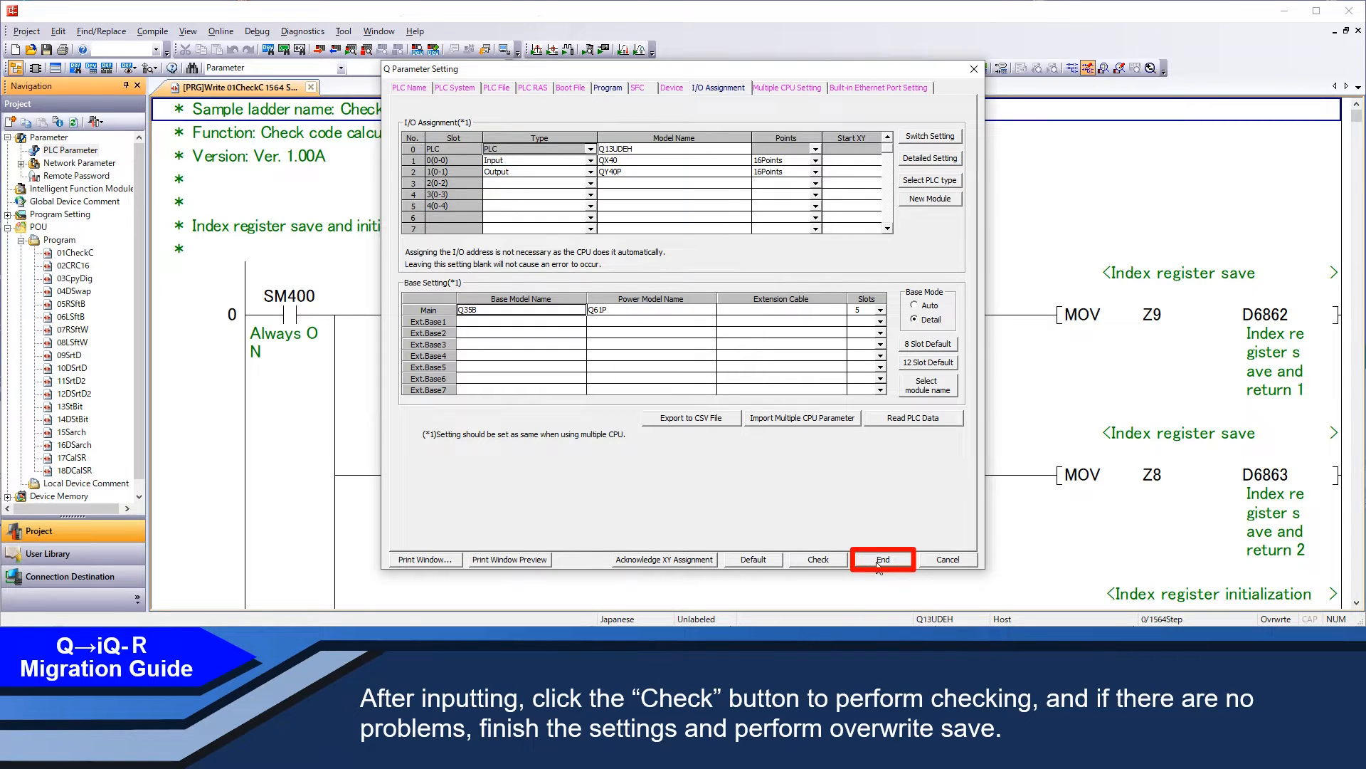
left_click(882, 559)
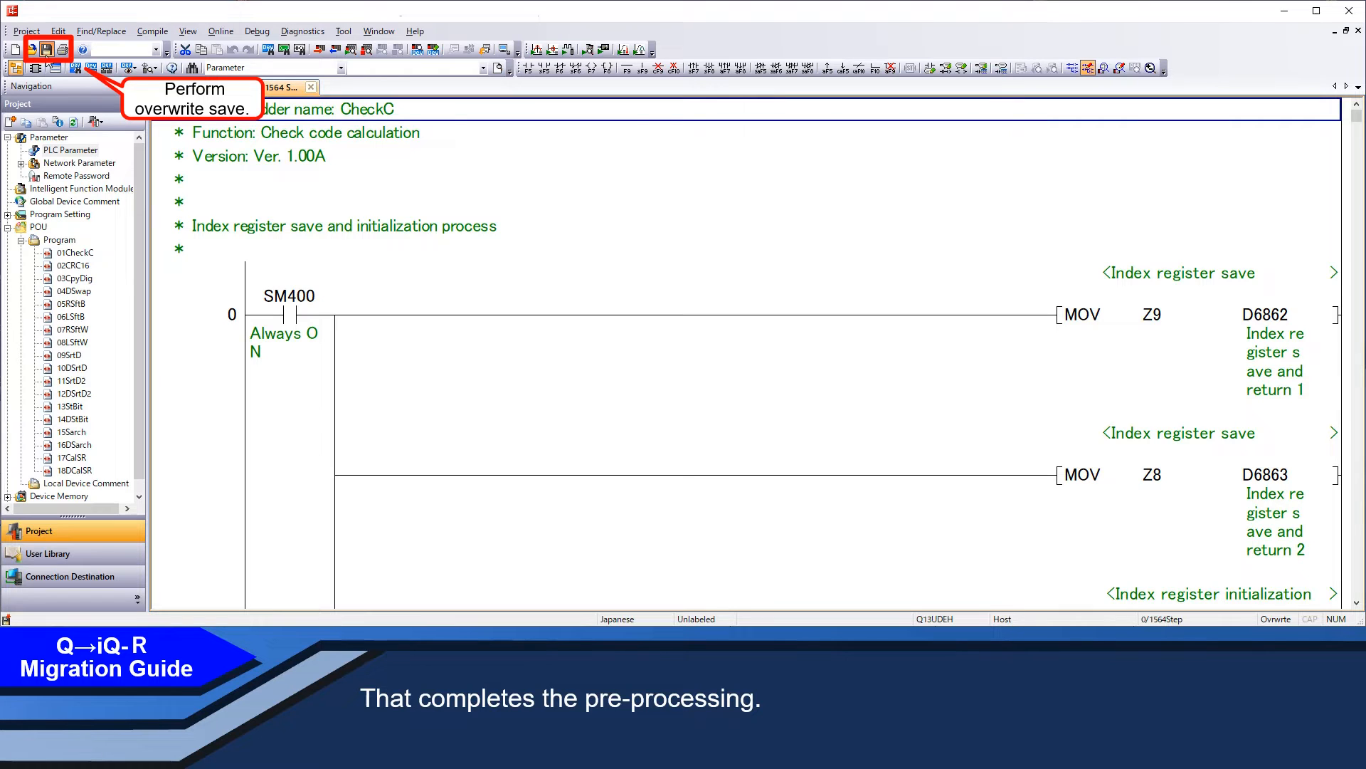
left_click(26, 30)
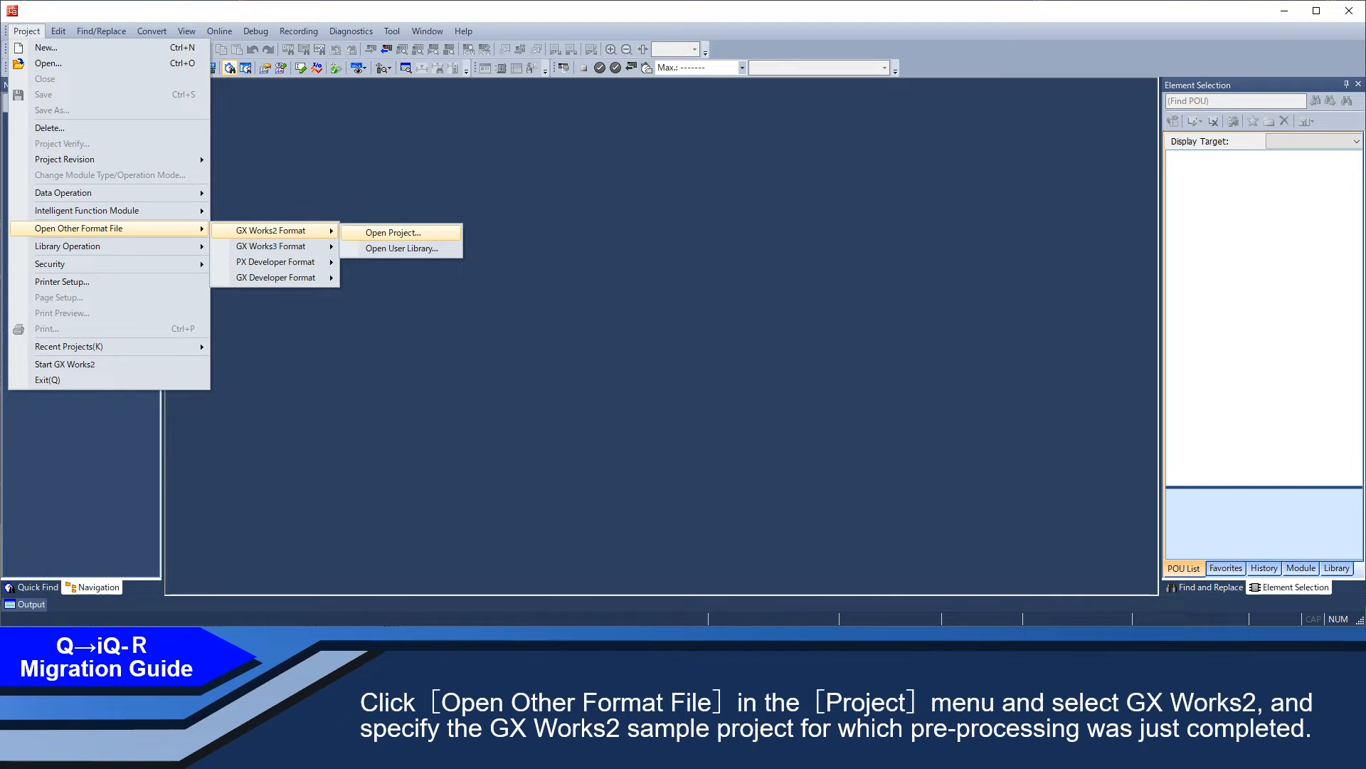
mouse_move(275, 230)
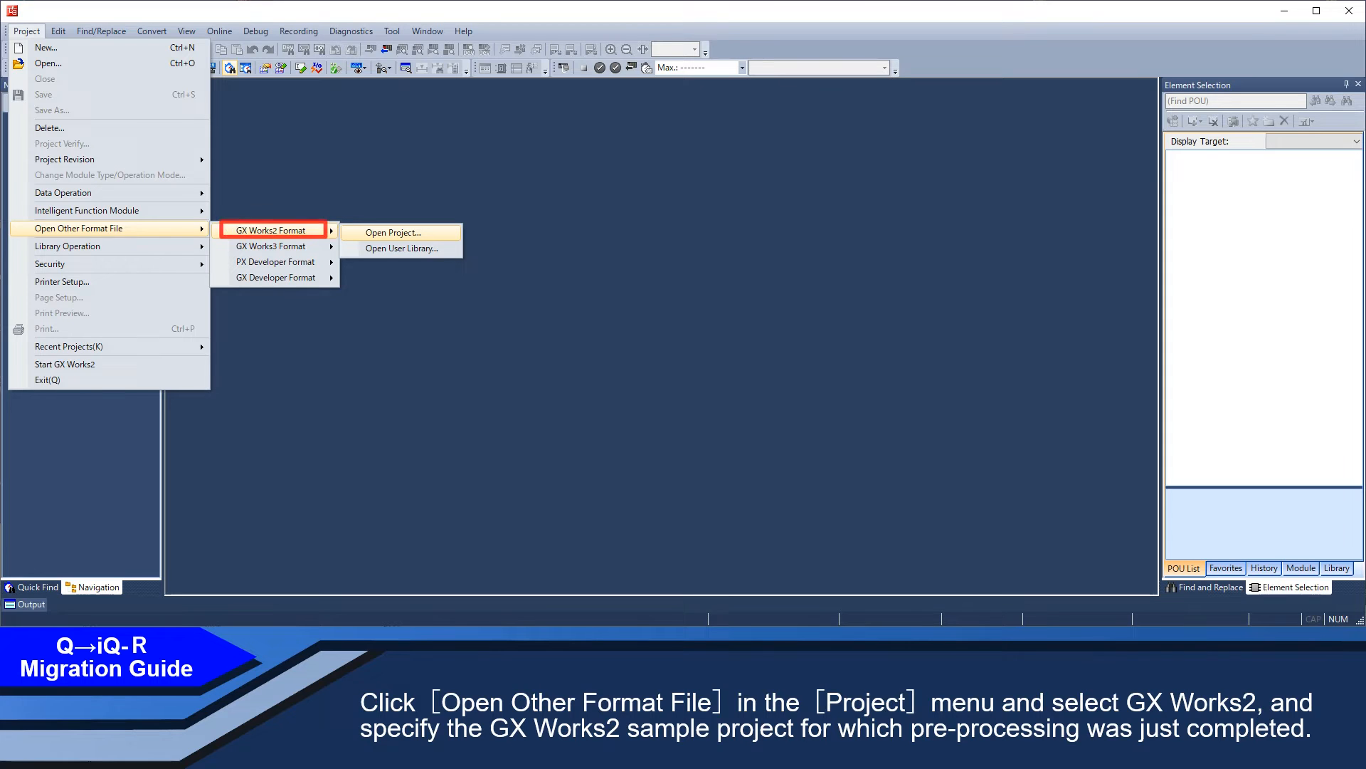
Open the pre-migration GX Works2 .gxw sample project in GX Works3
left_click(392, 232)
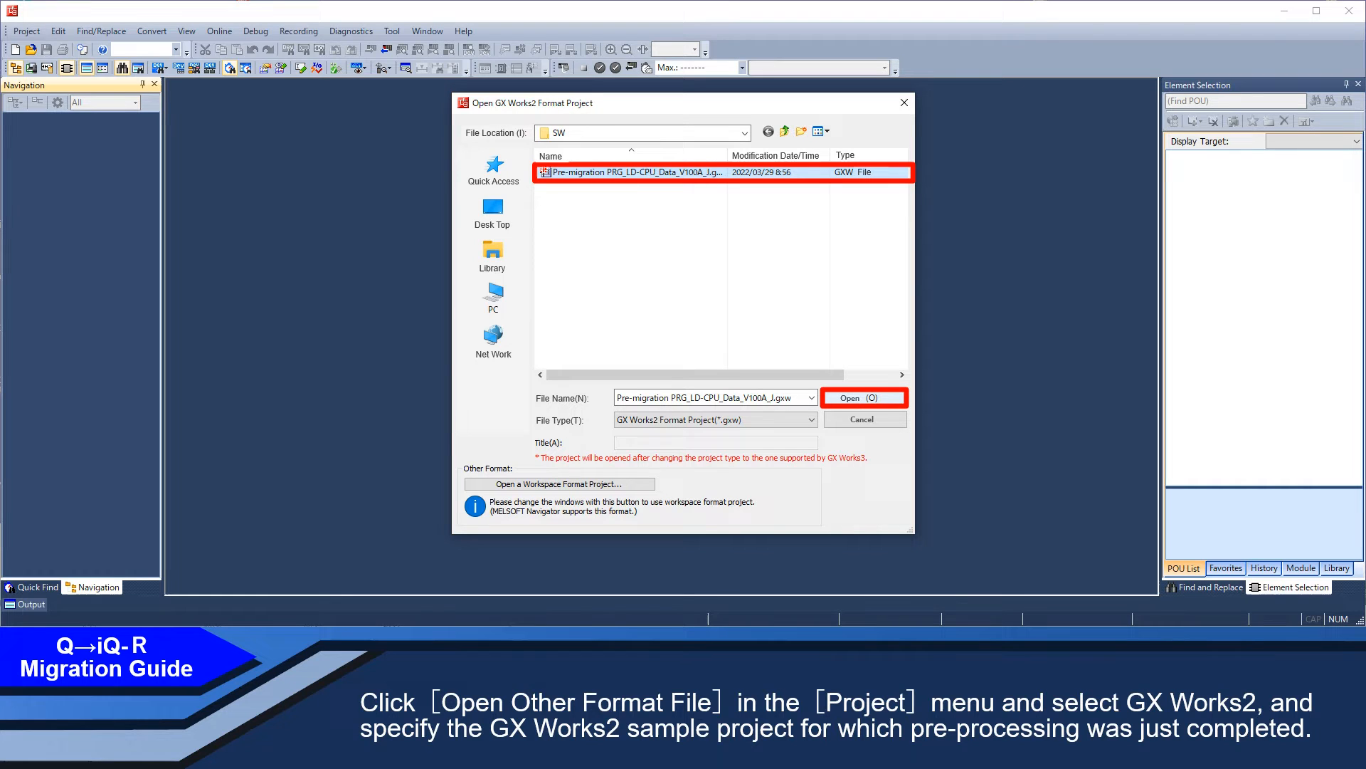
left_click(862, 397)
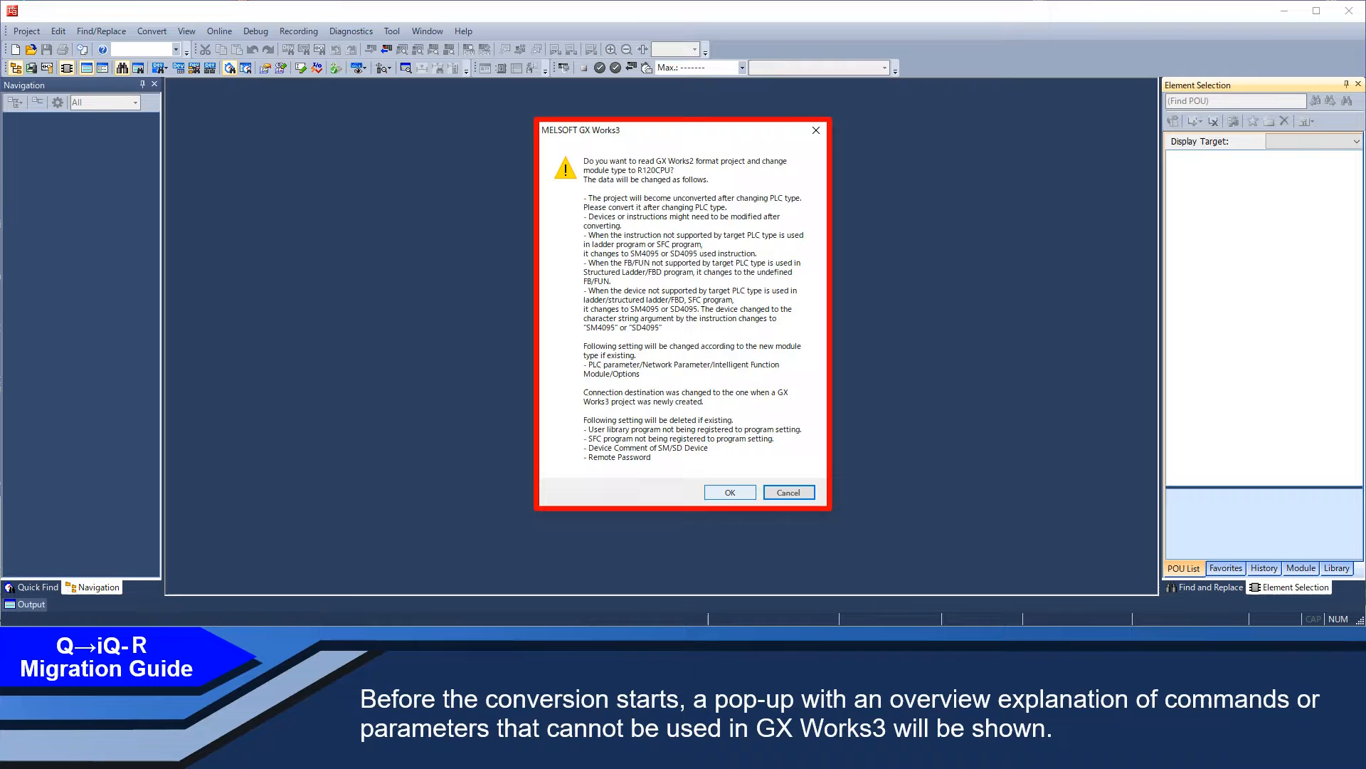
Confirm converting the GX Works2 project to an R120CPU project
left_click(730, 492)
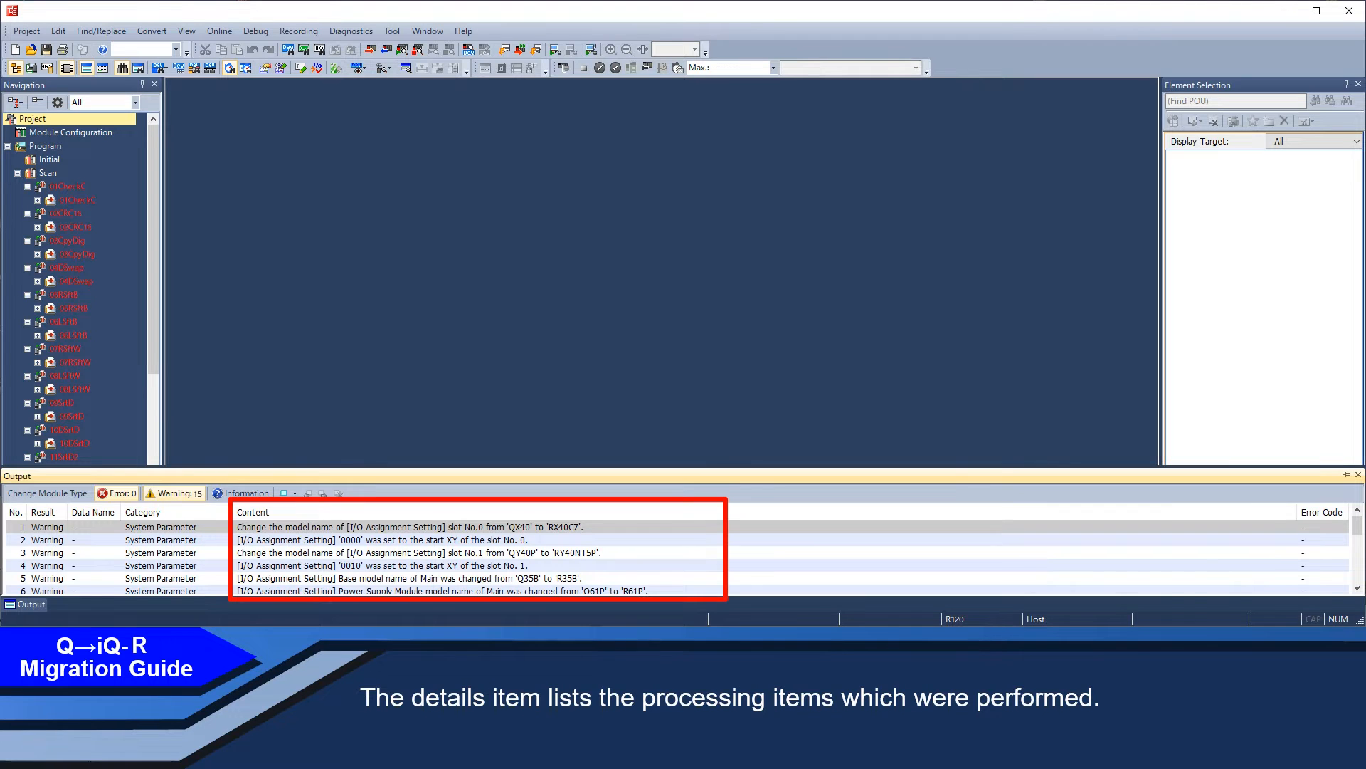
left_click(73, 132)
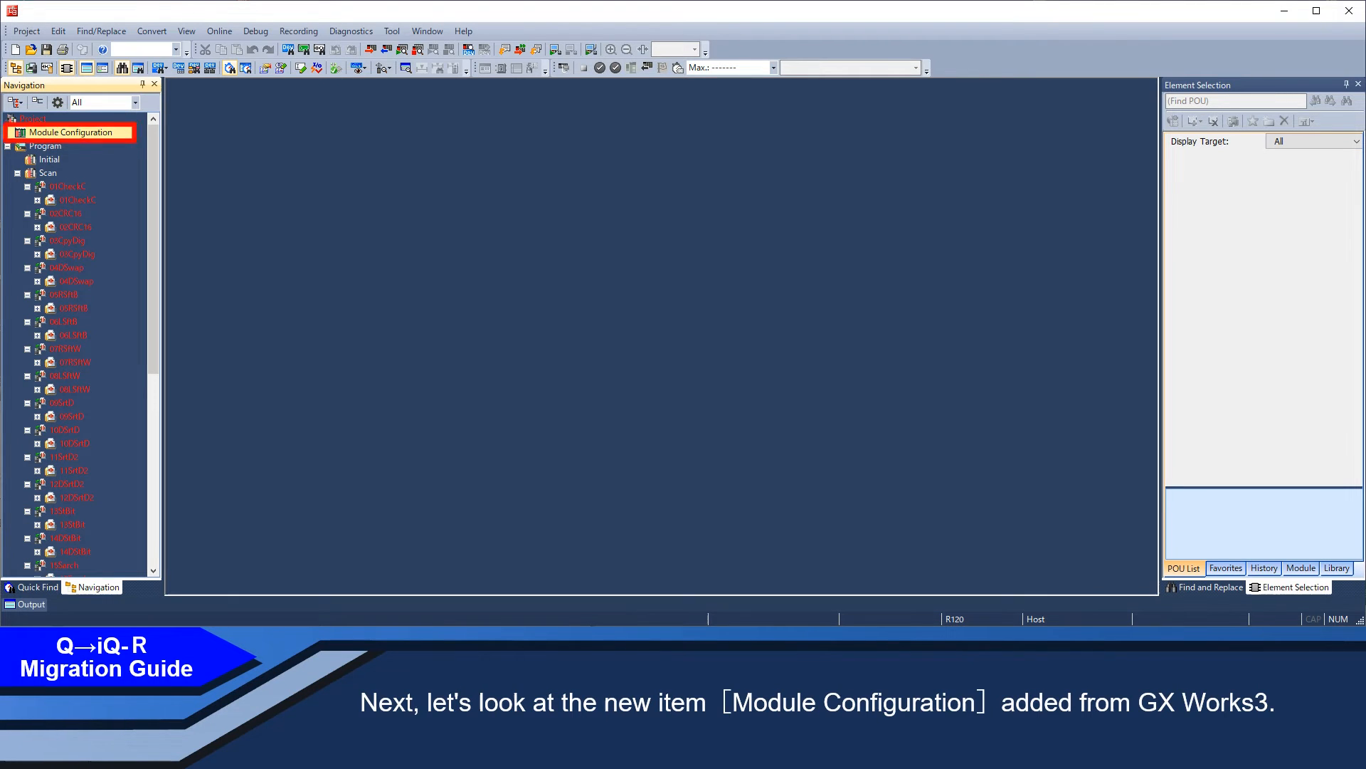
double_click(73, 133)
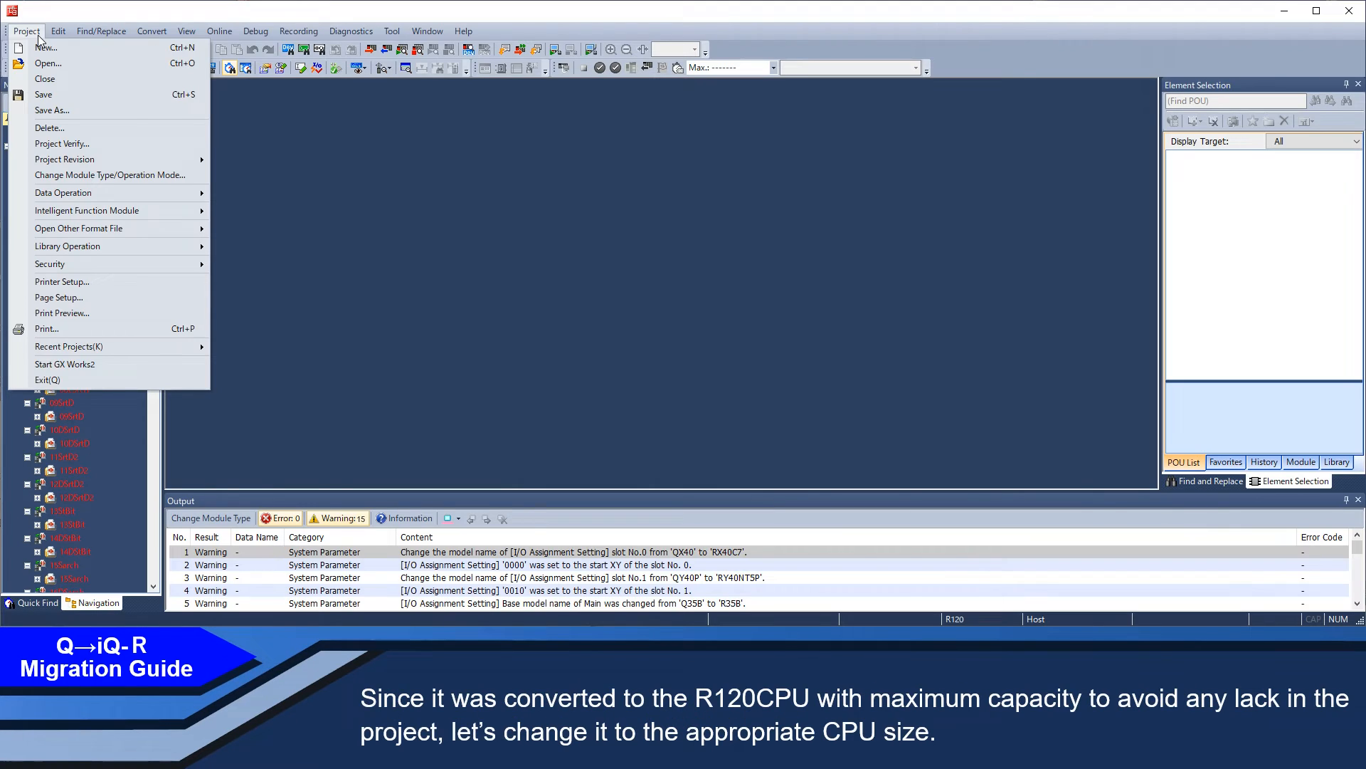
mouse_move(109, 174)
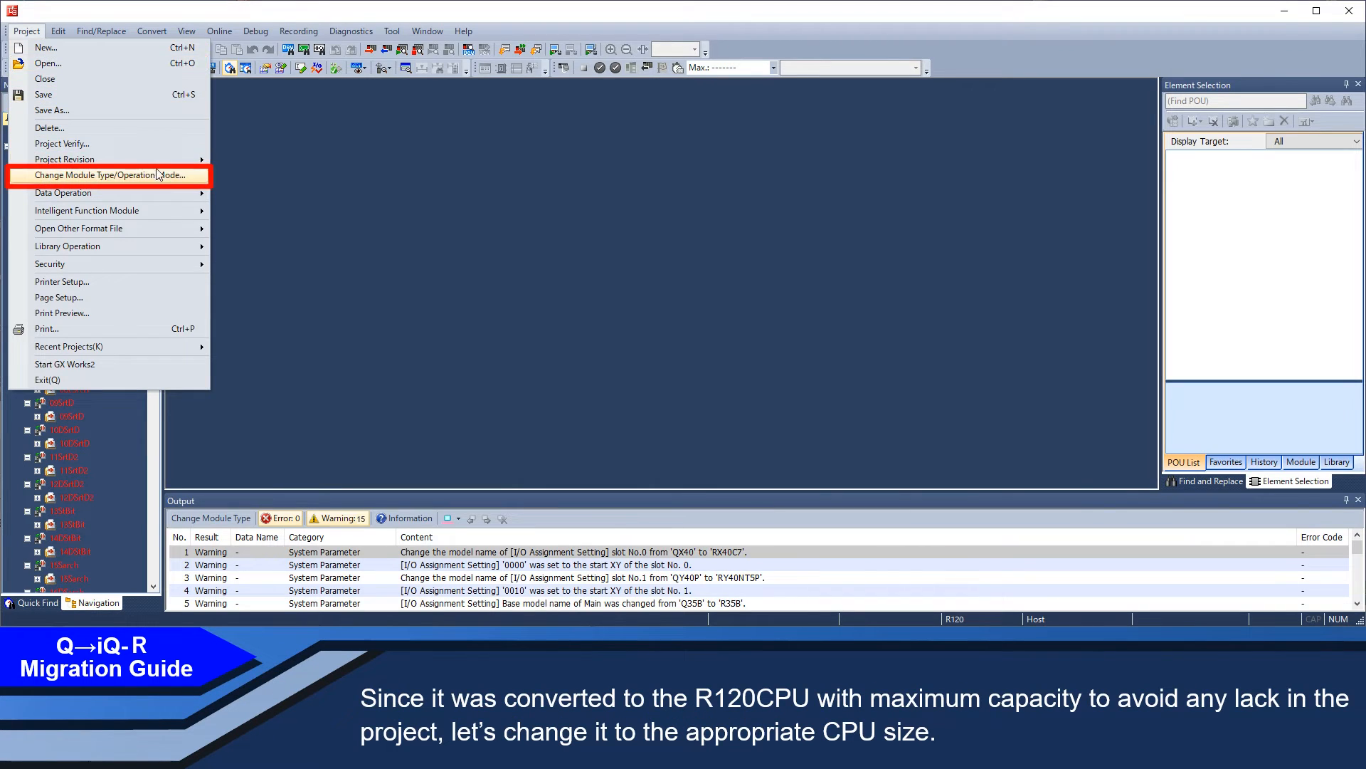
Change the project's module type to R16CPU and approve the change
left_click(113, 175)
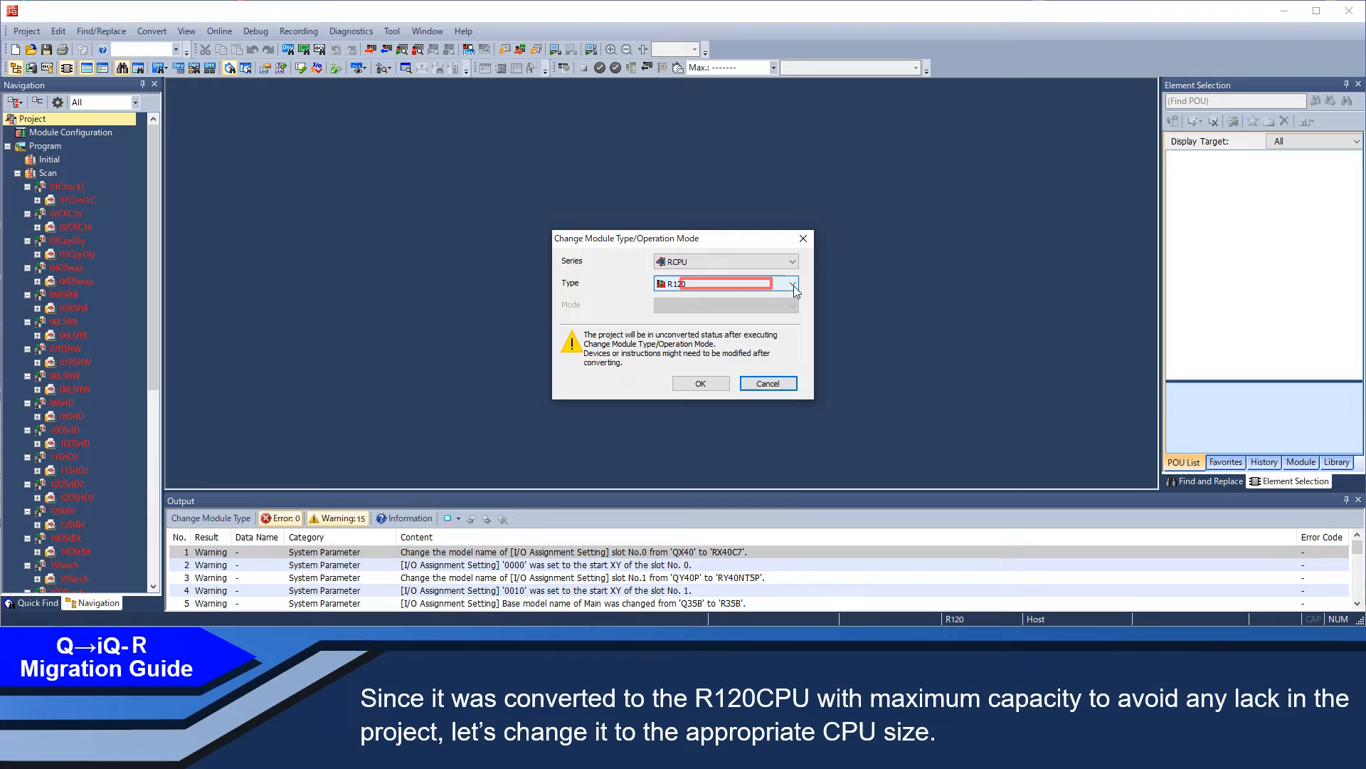
left_click(793, 283)
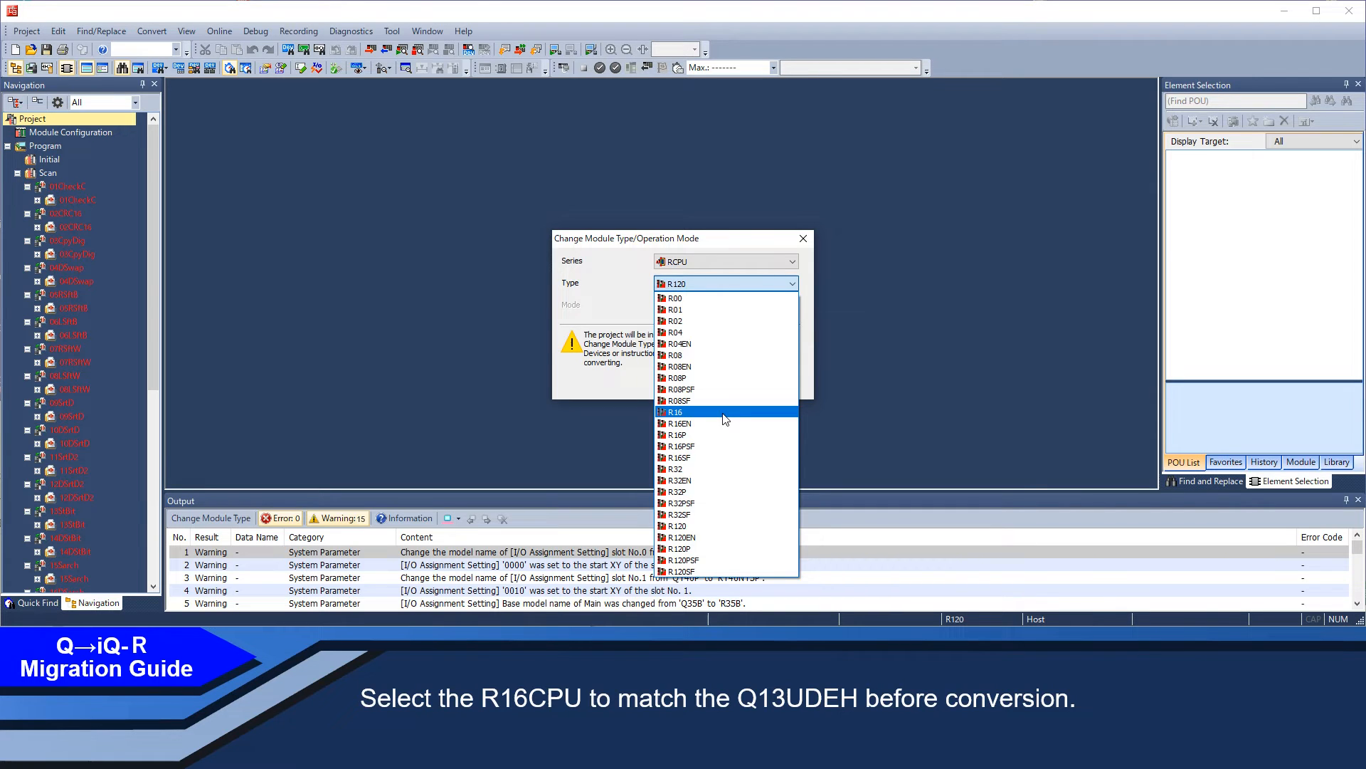
left_click(674, 412)
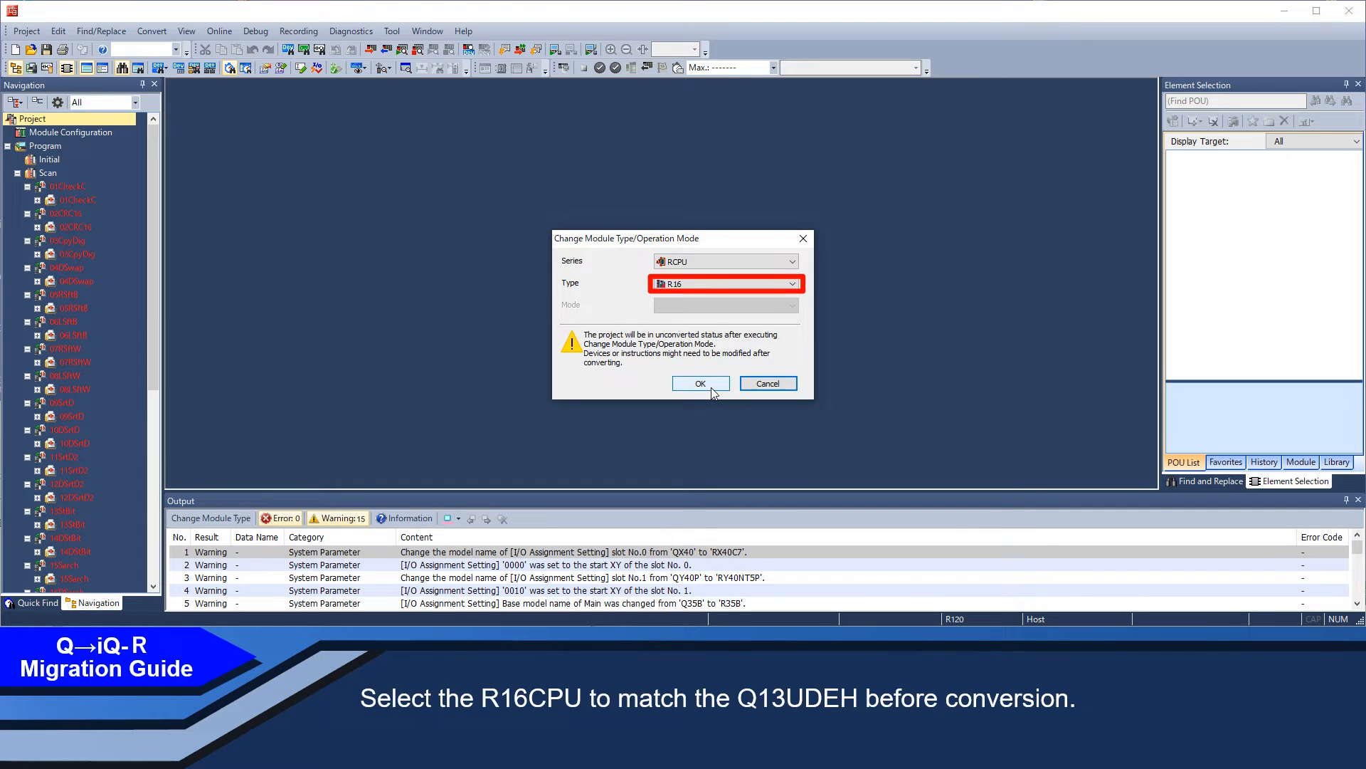
left_click(700, 383)
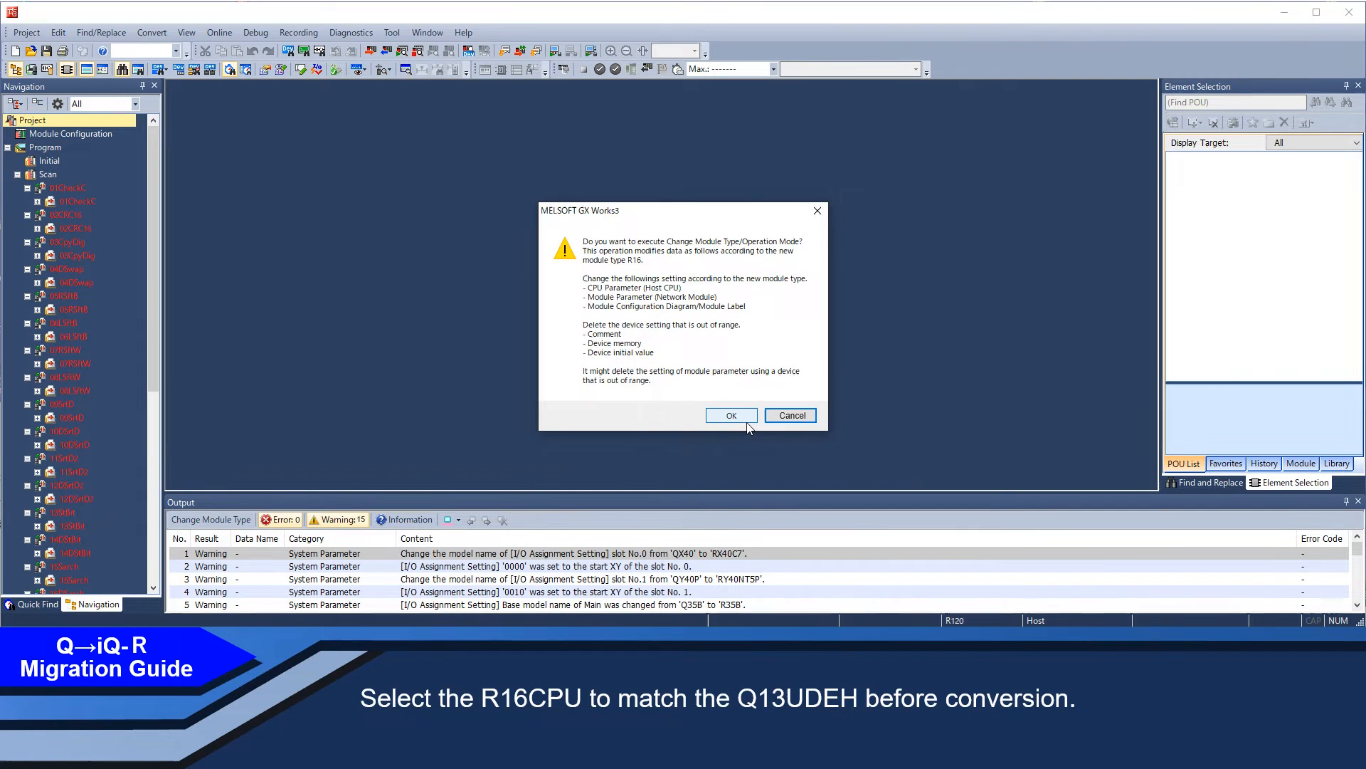
left_click(730, 415)
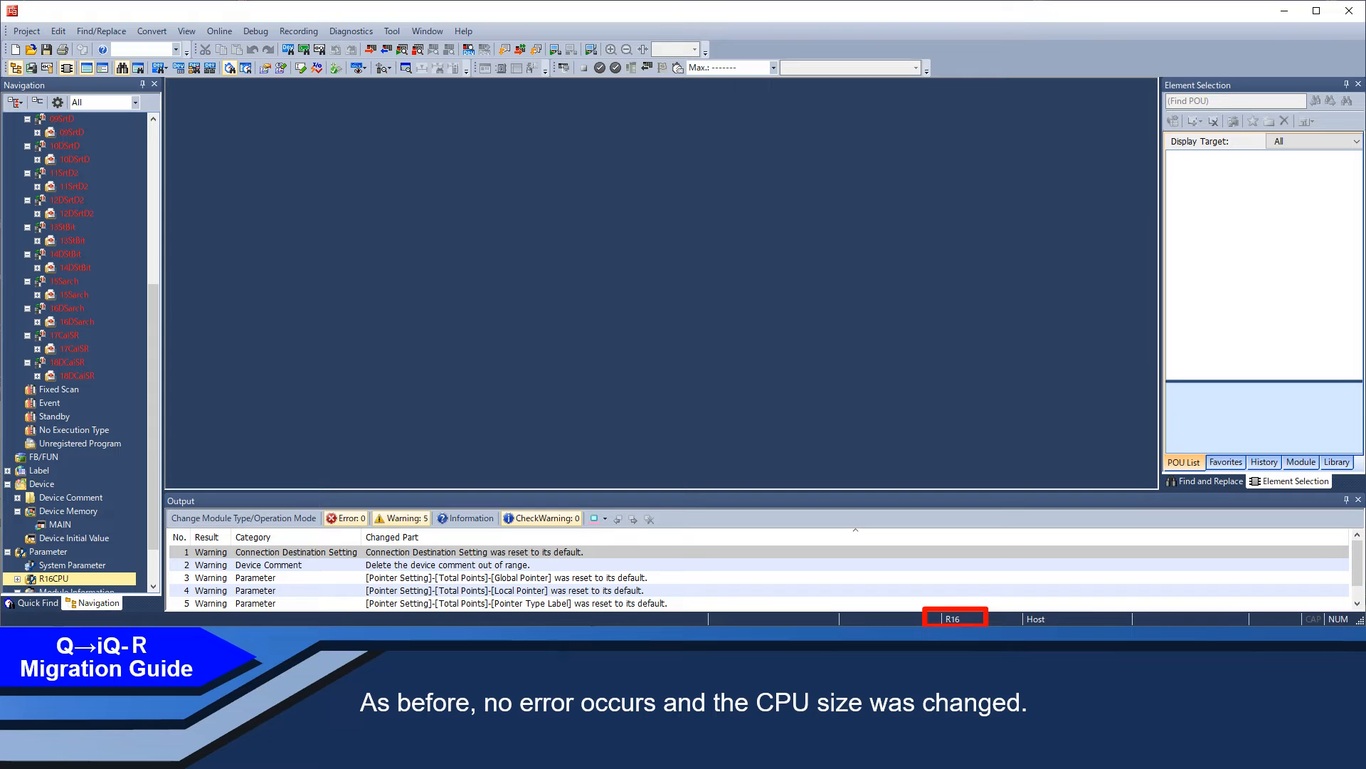
Run Convert > Rebuild All with the default settings
left_click(151, 31)
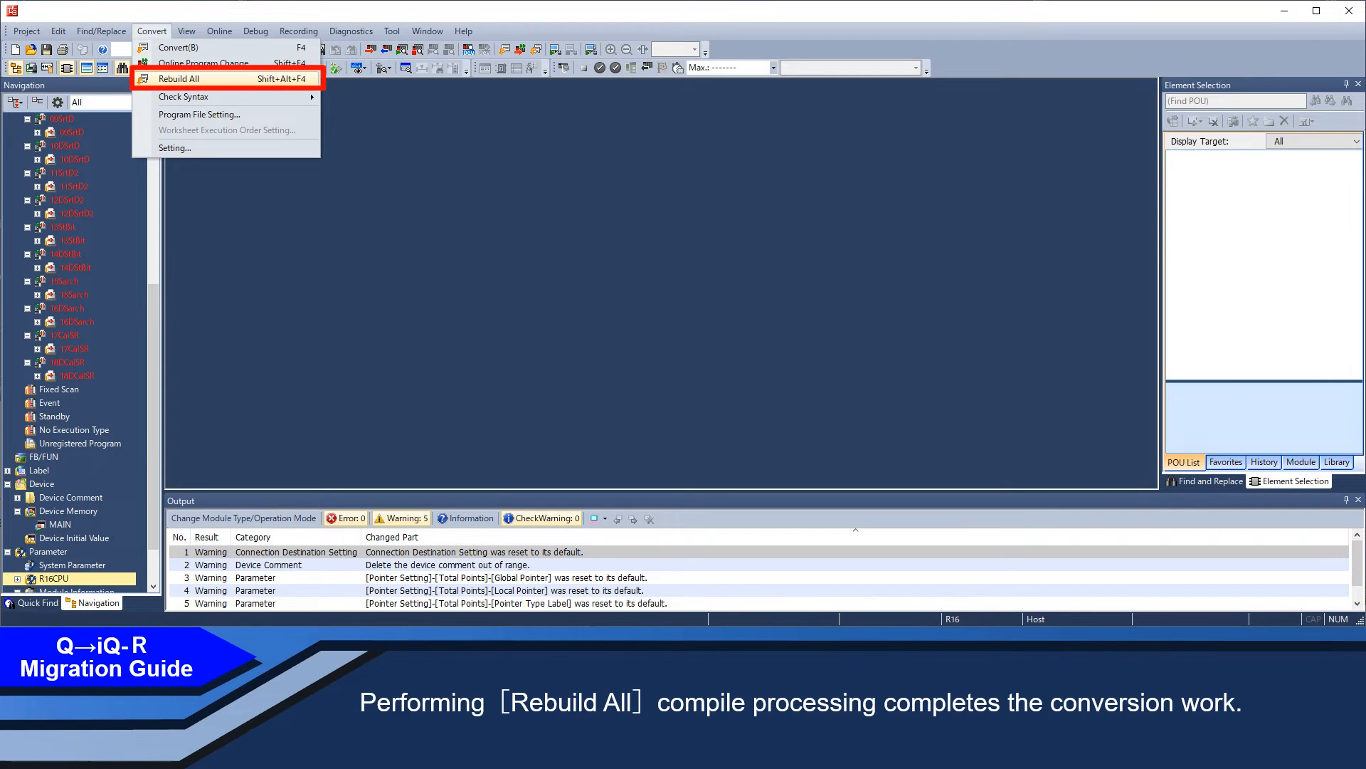
left_click(178, 79)
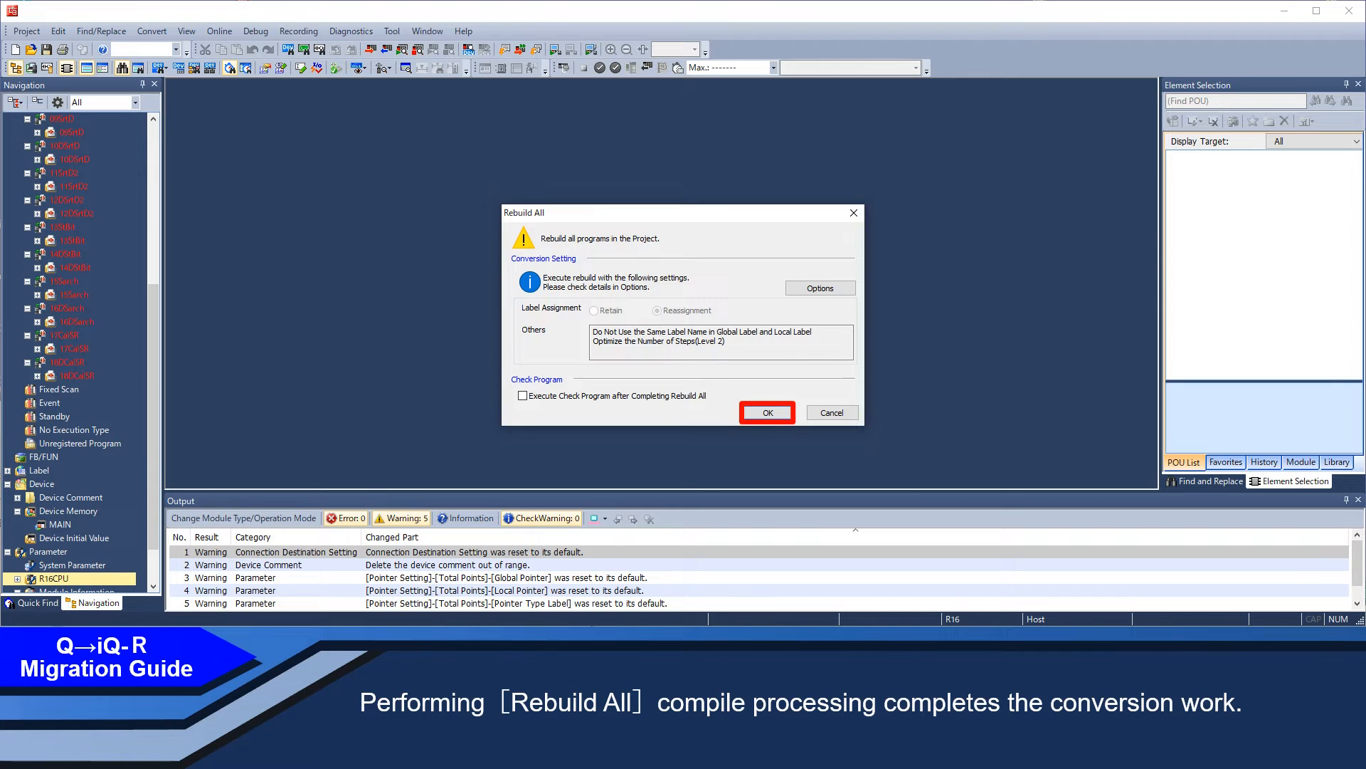
left_click(766, 412)
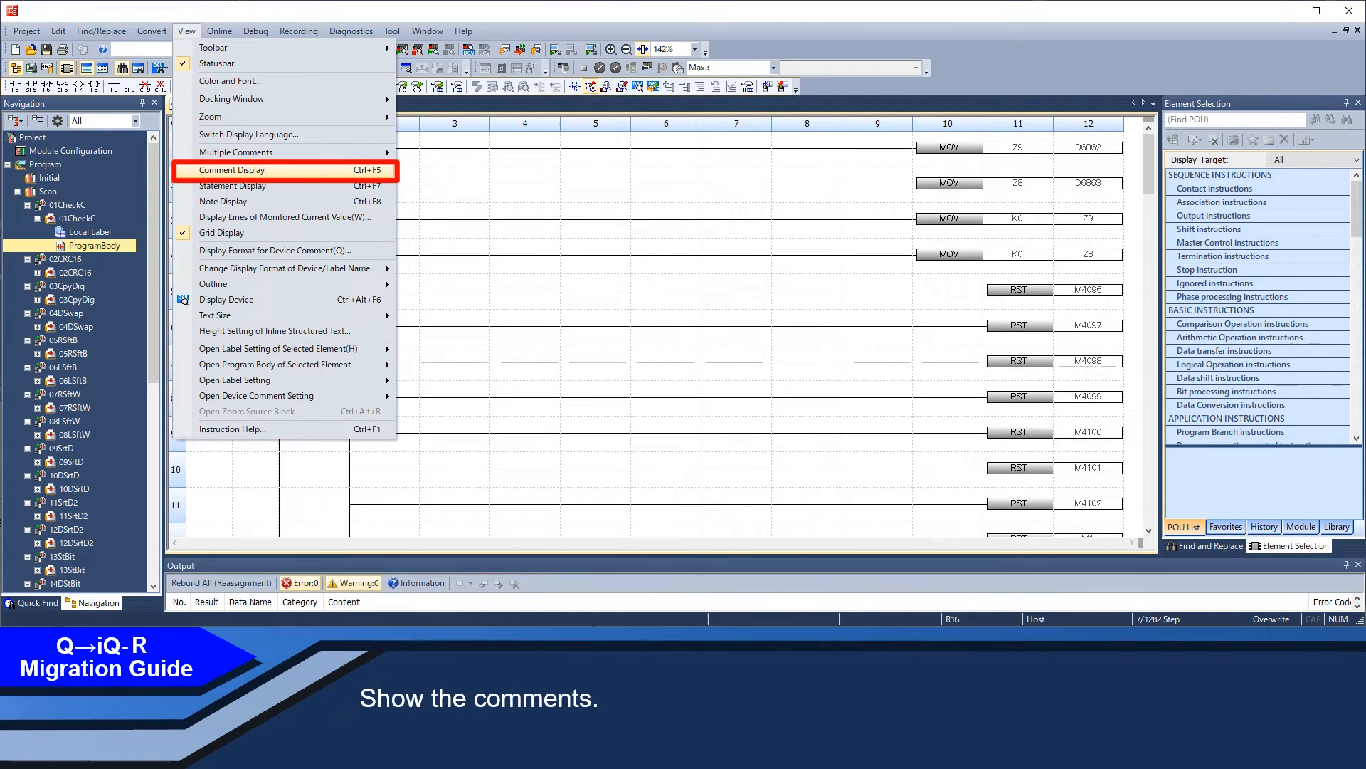
Turn on comment, statement and note display in the ladder view
left_click(232, 170)
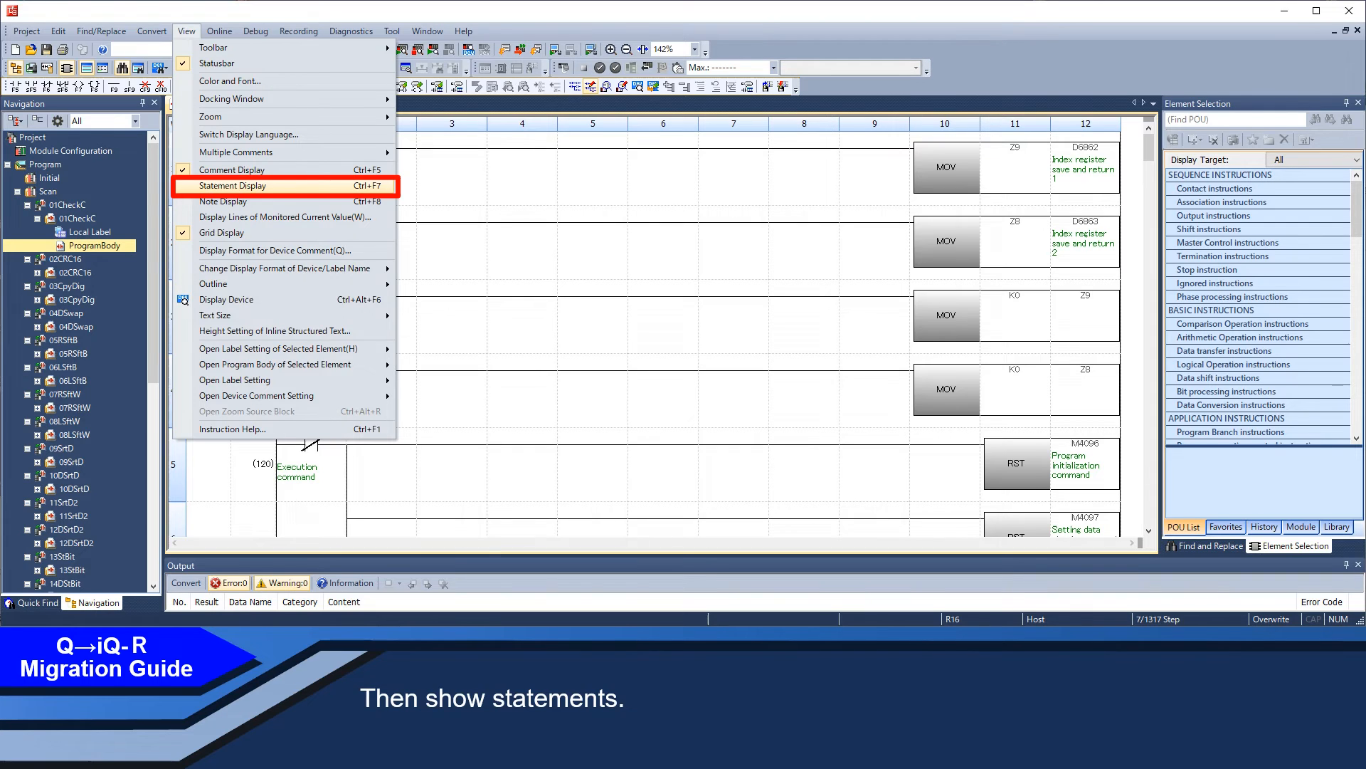
left_click(231, 185)
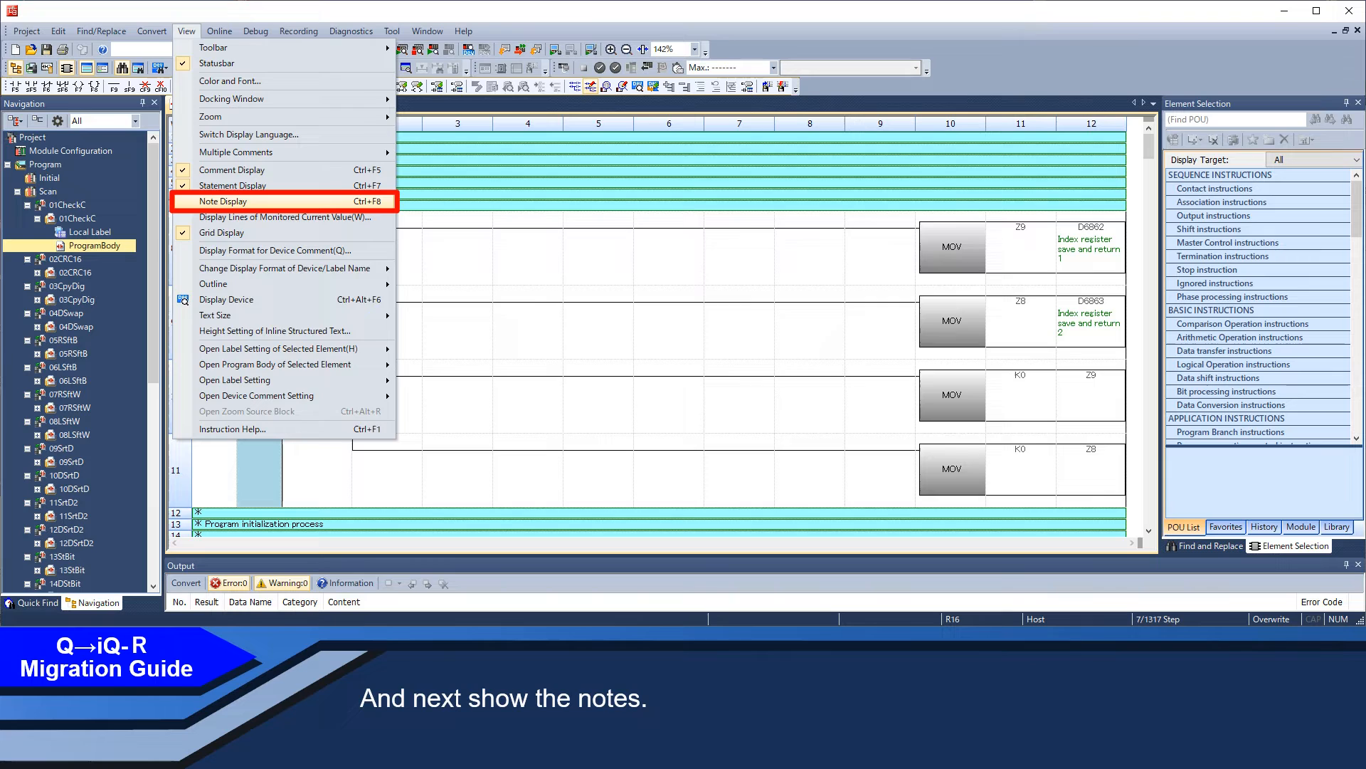
left_click(233, 201)
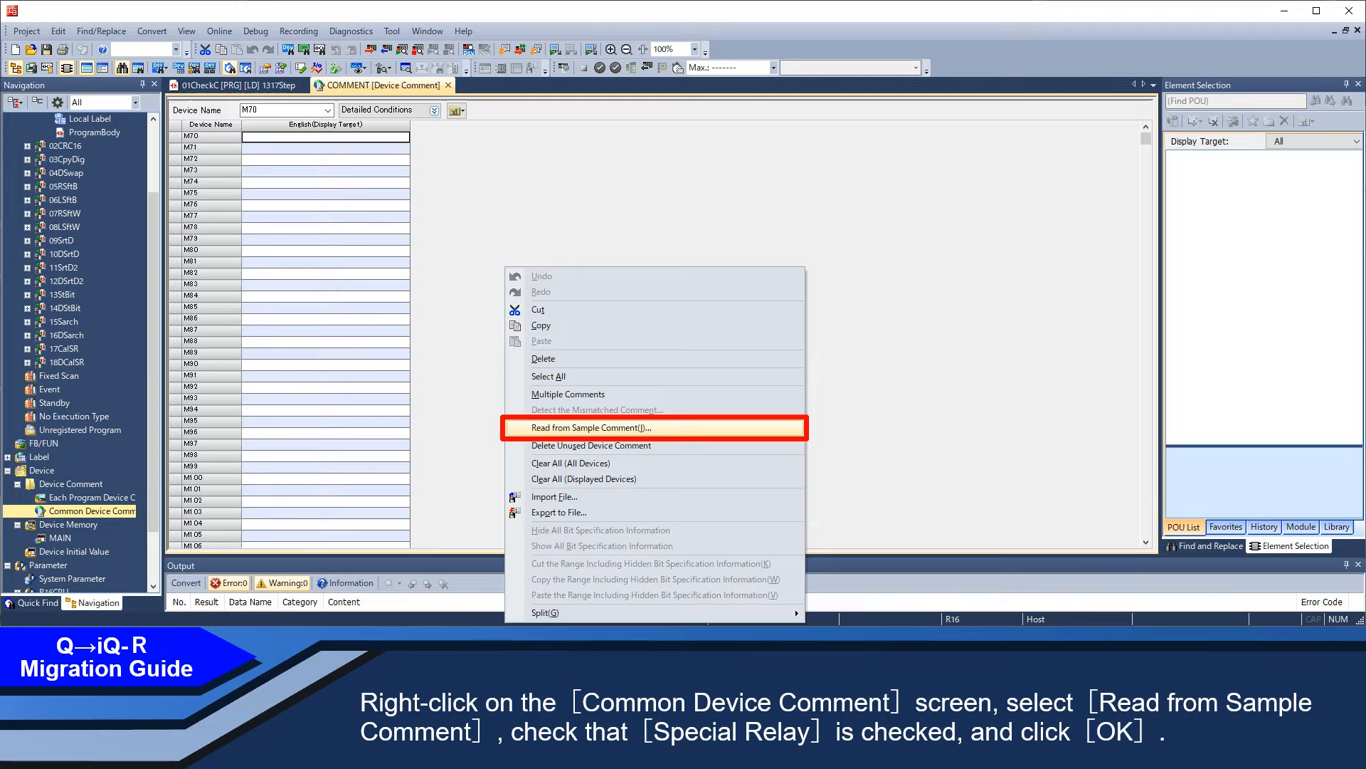
Read the special relay sample comments into the Common Device Comment list
left_click(587, 427)
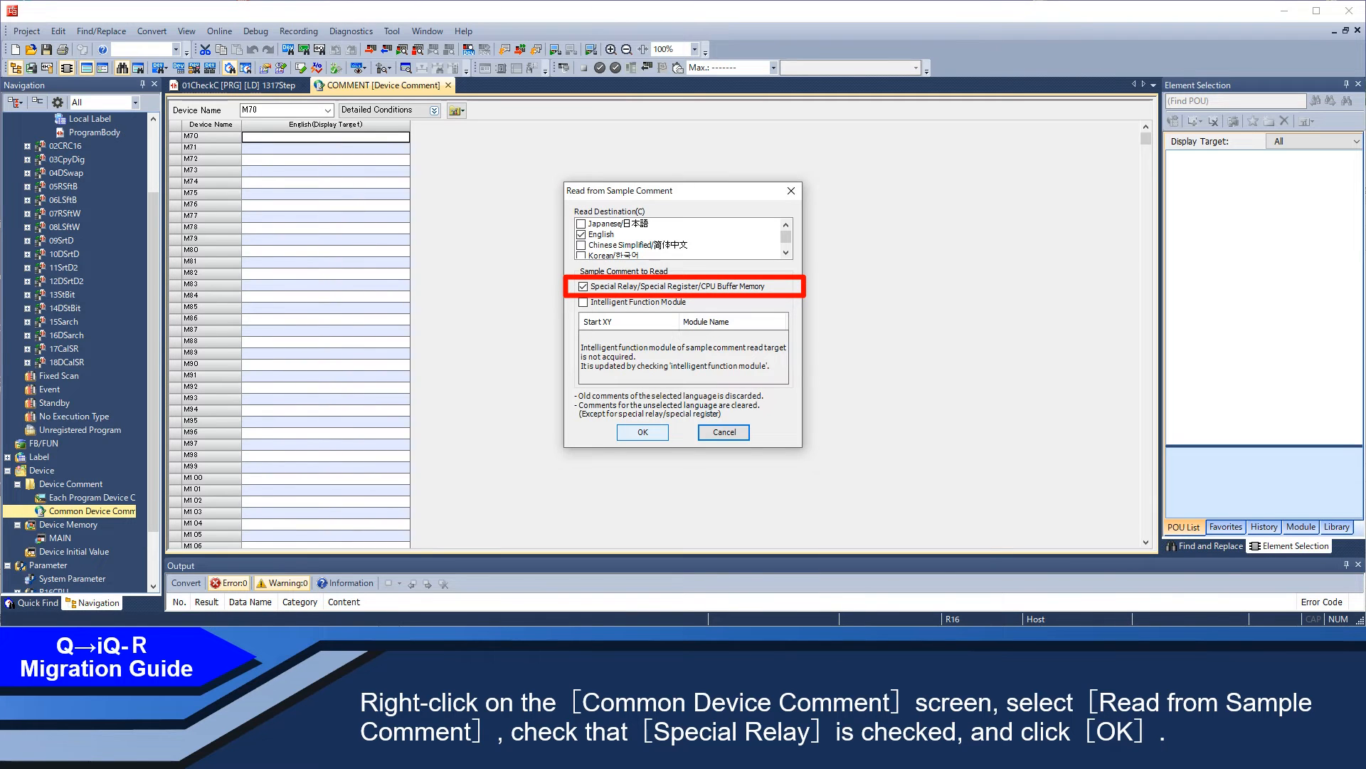
left_click(642, 432)
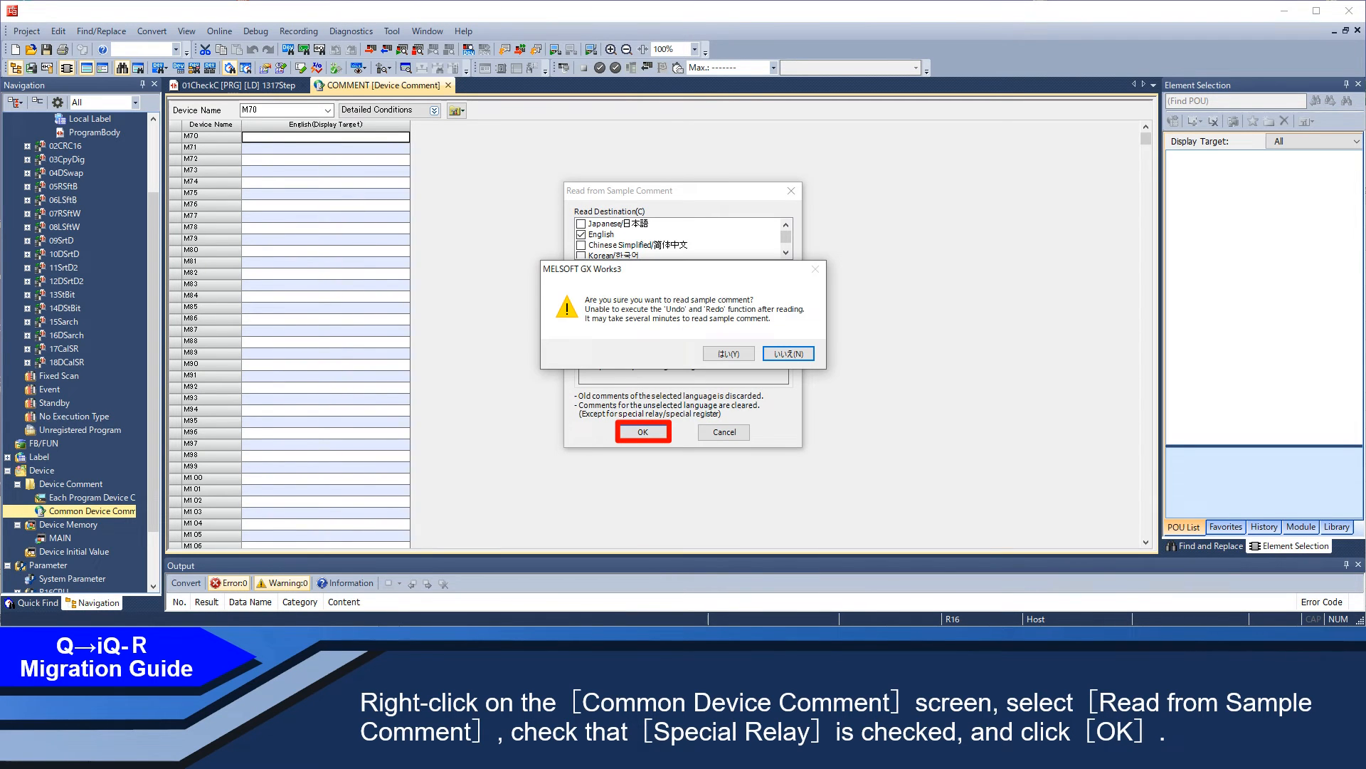
left_click(642, 432)
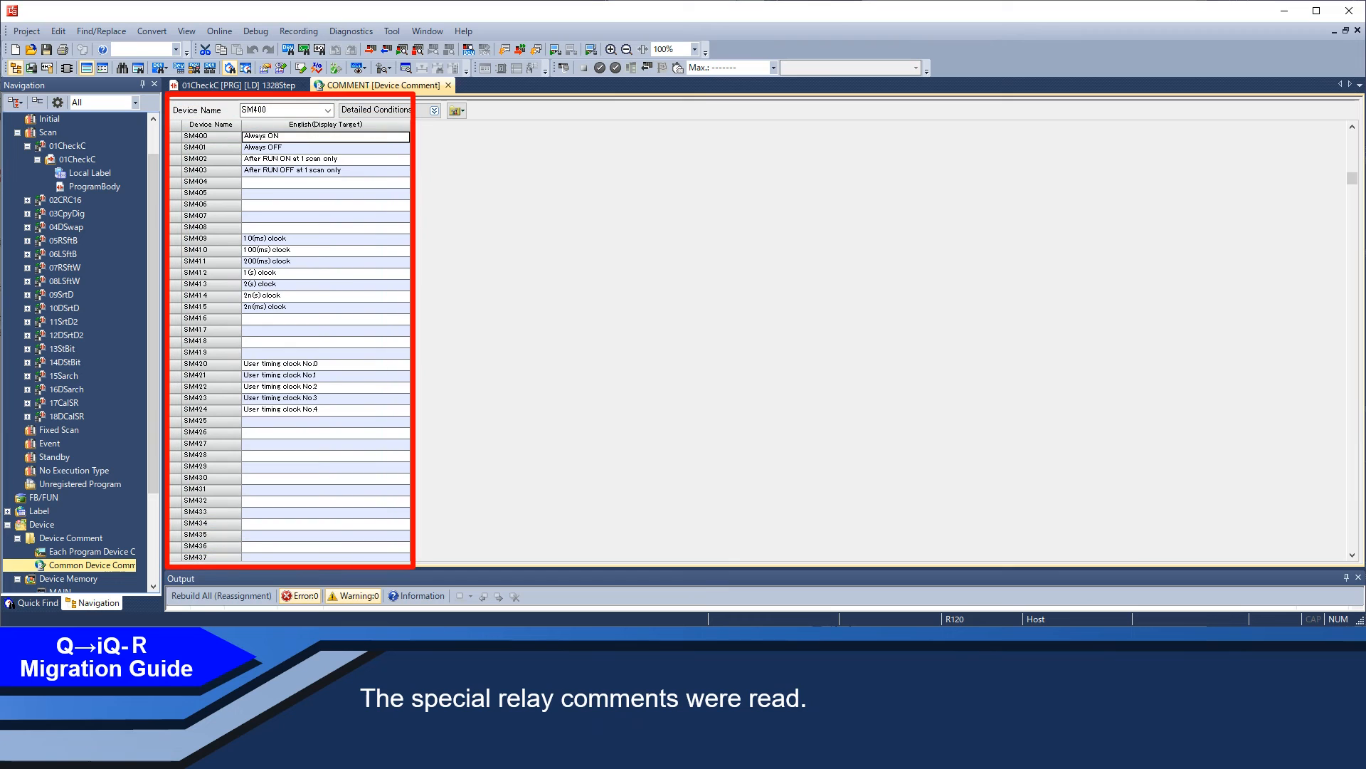
left_click(236, 103)
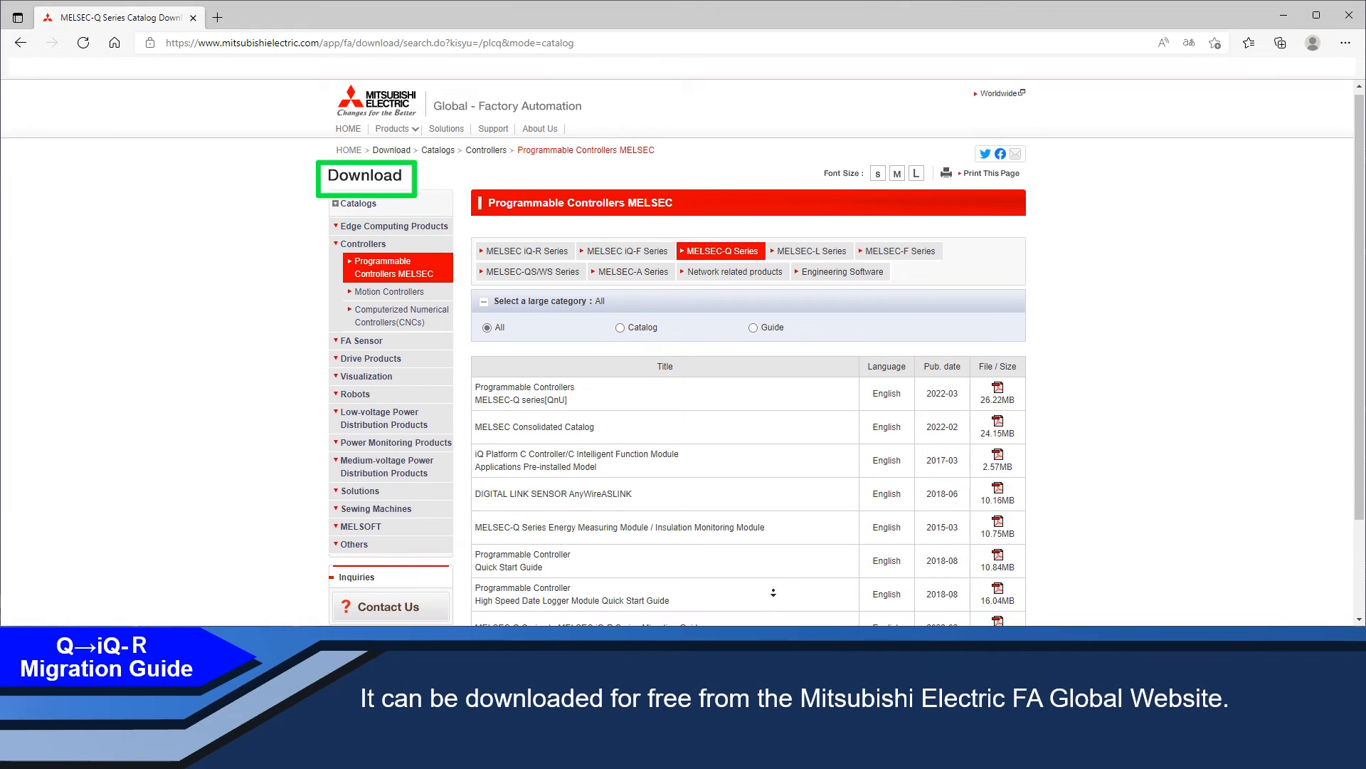
Launch the MELSEC-Q to iQ-R migration tool from the model selection page
scroll("down", 3)
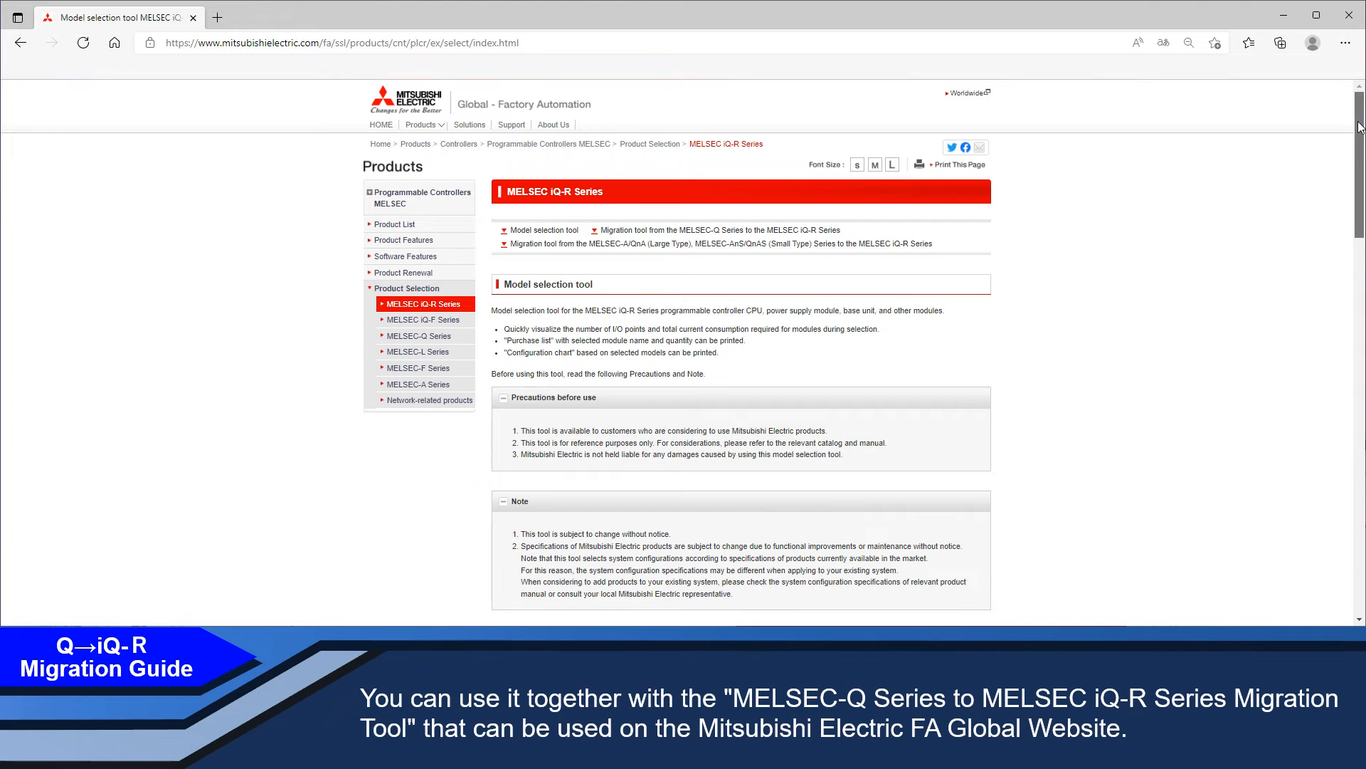
scroll("down", 3)
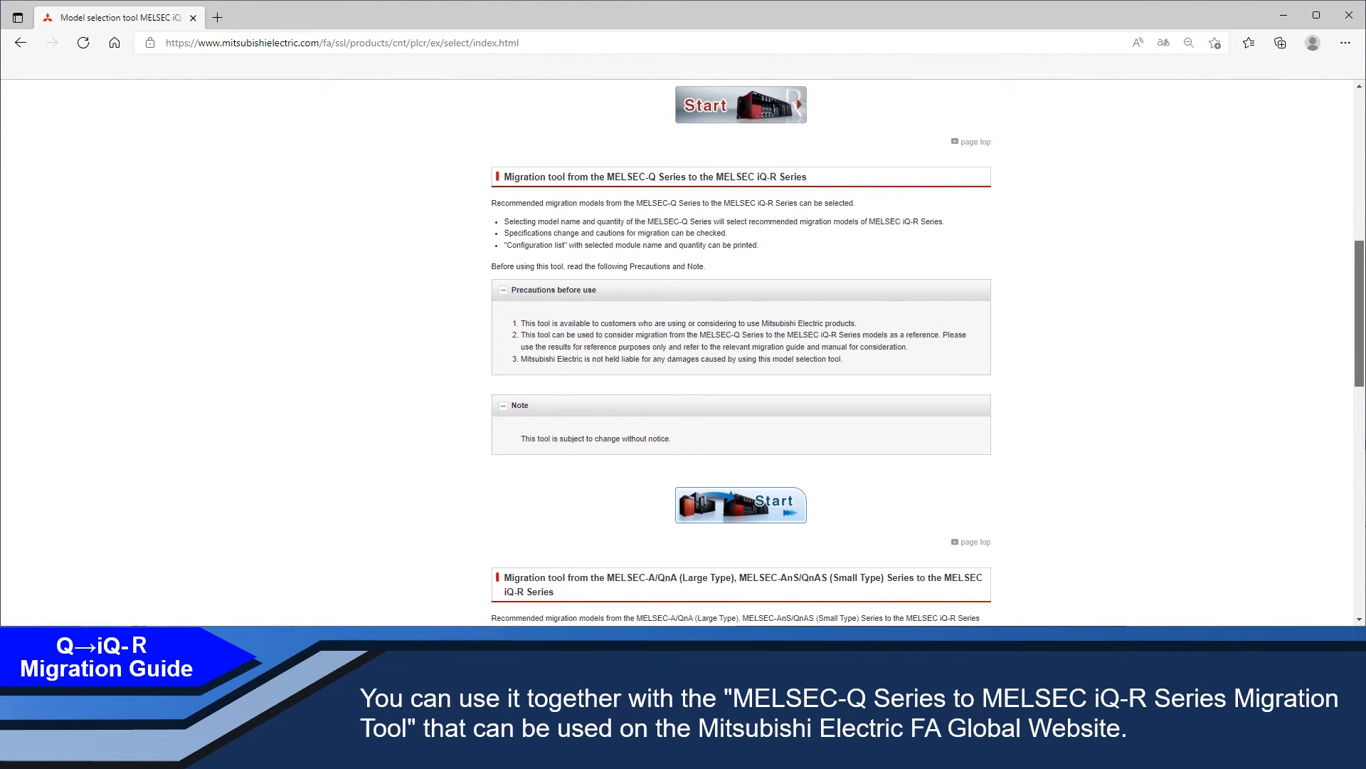
scroll("down", 3)
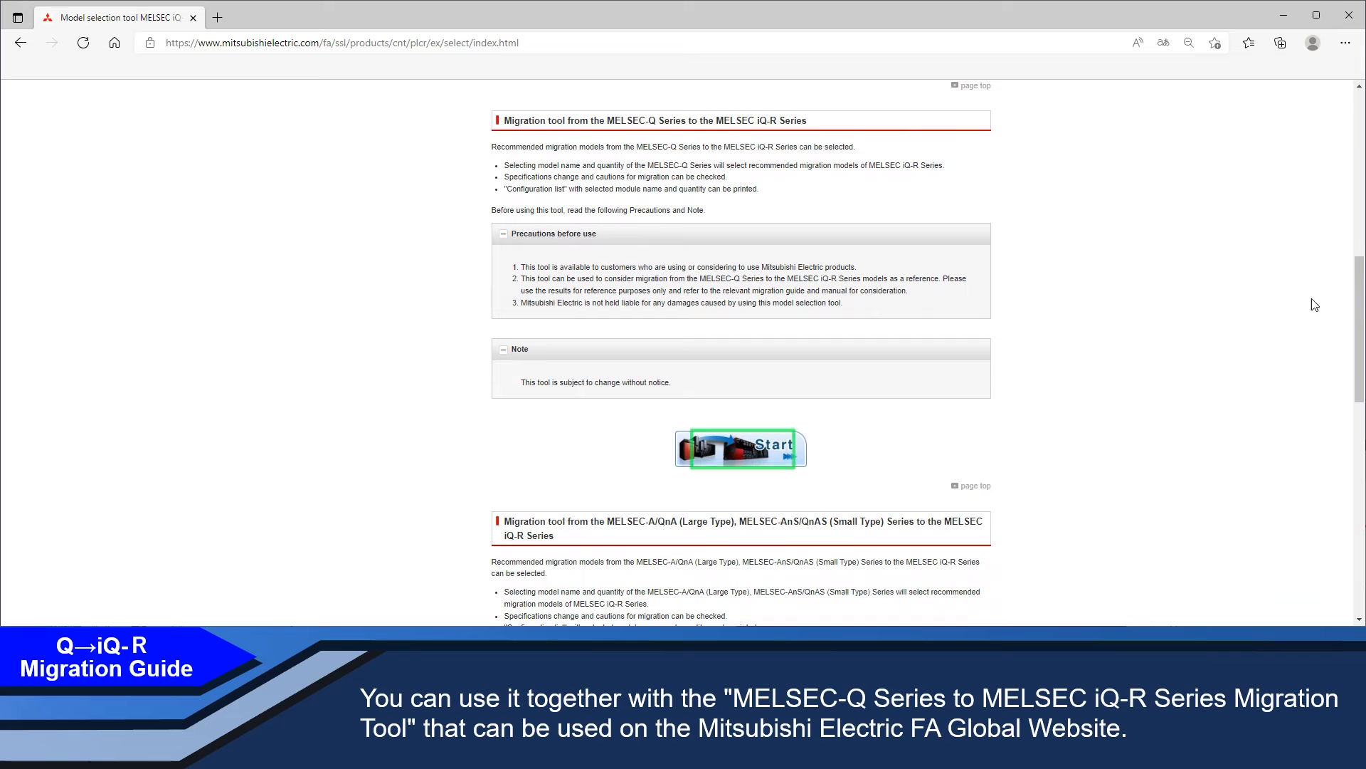
left_click(740, 449)
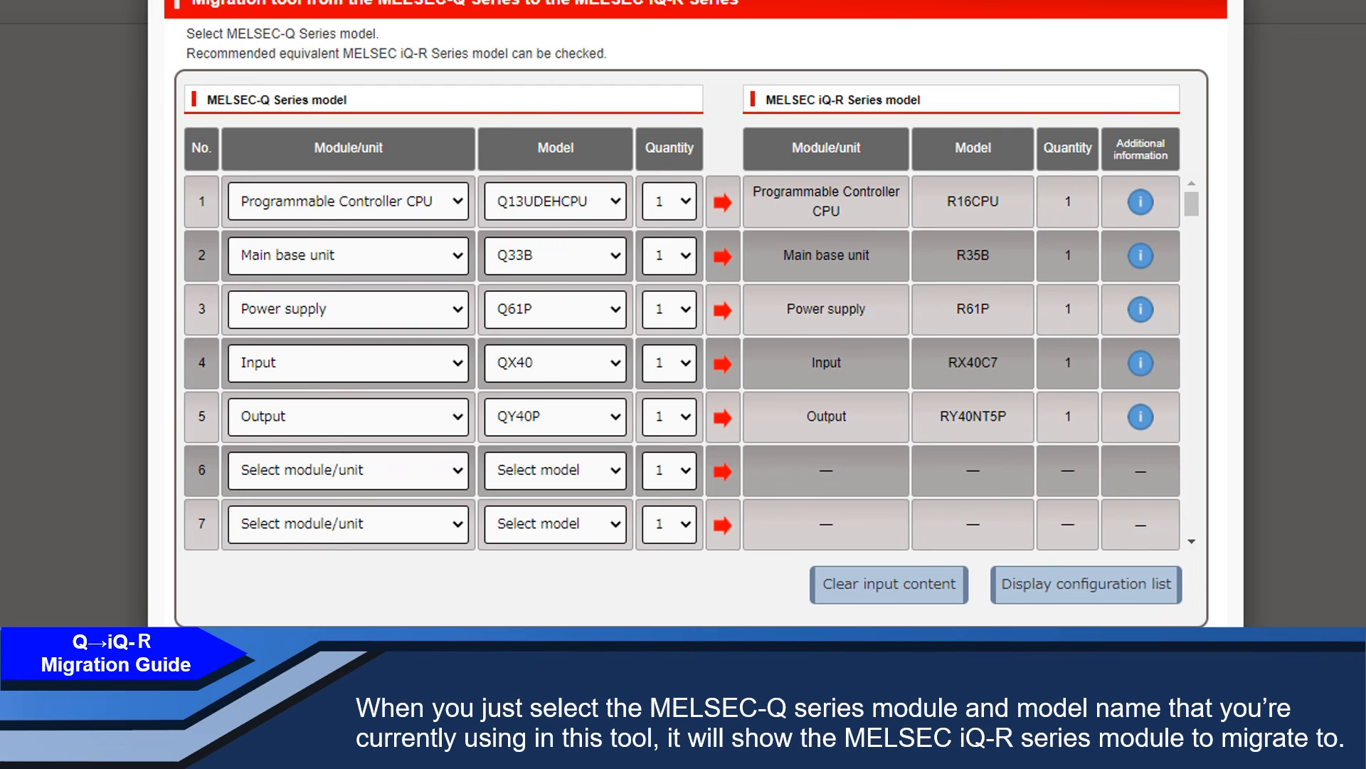
Display the recommended iQ-R configuration list and review the module precautions
left_click(1085, 585)
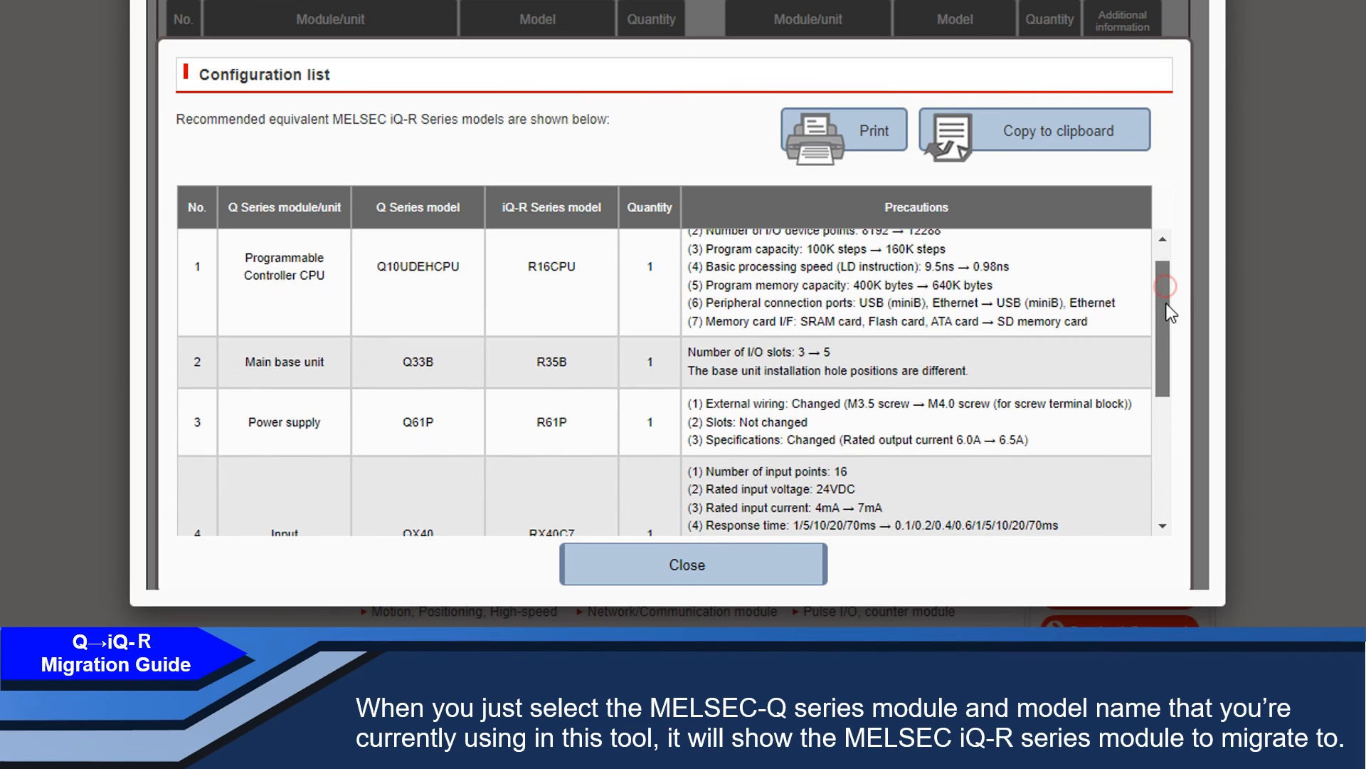
scroll("down", 3)
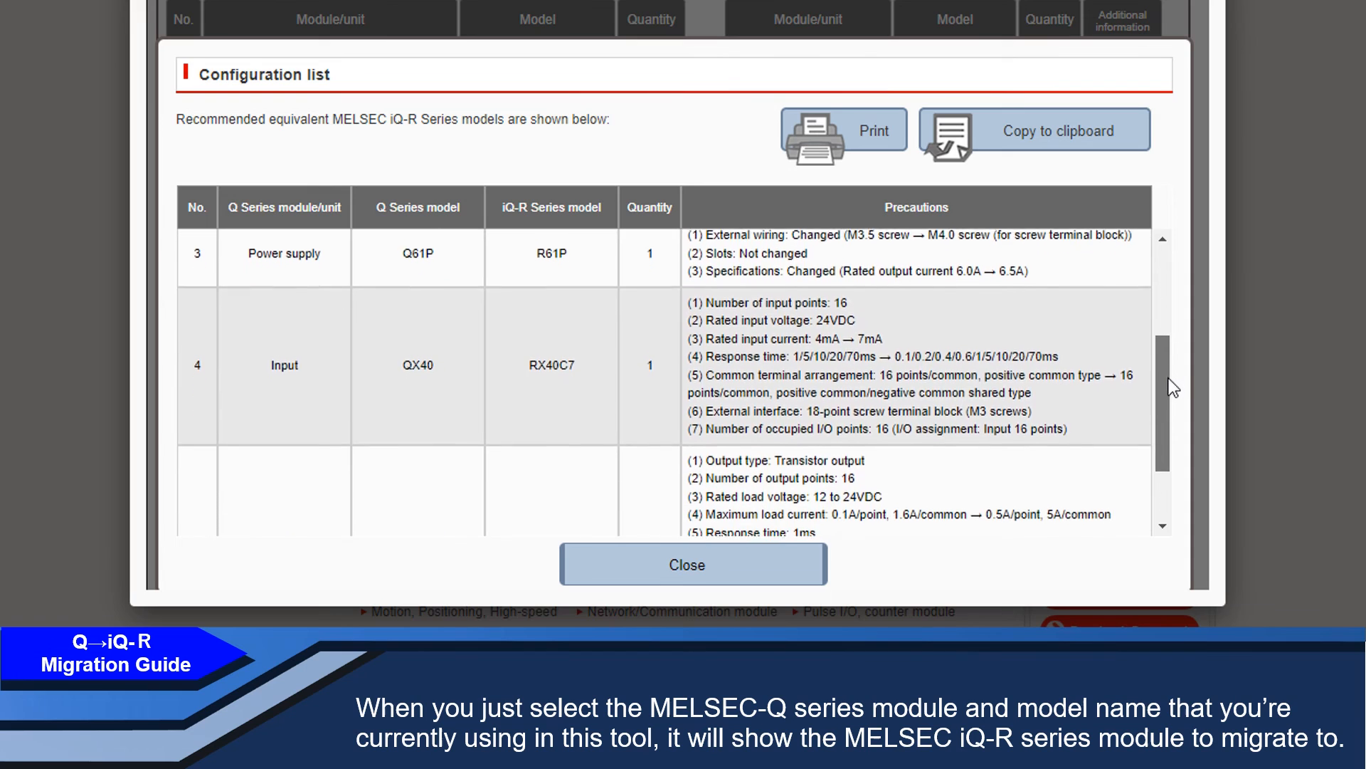
scroll("down", 3)
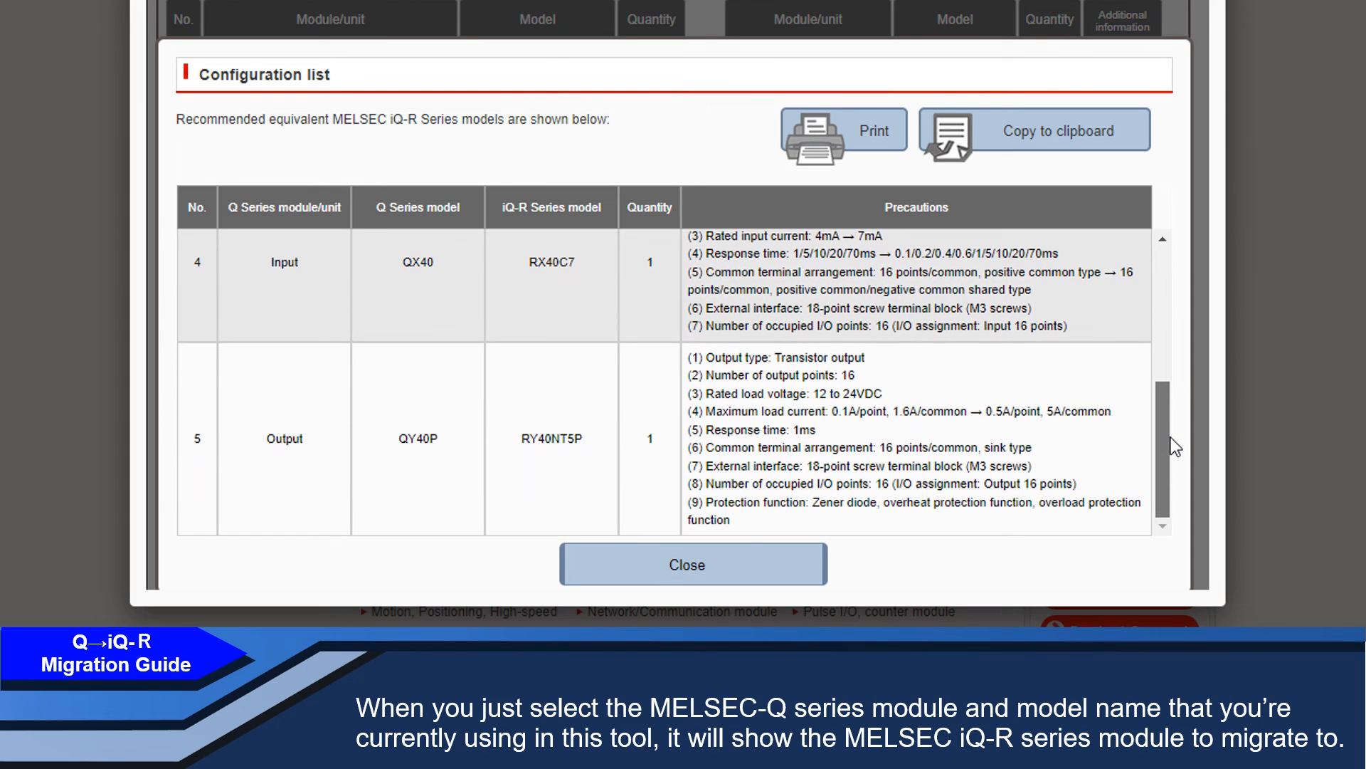